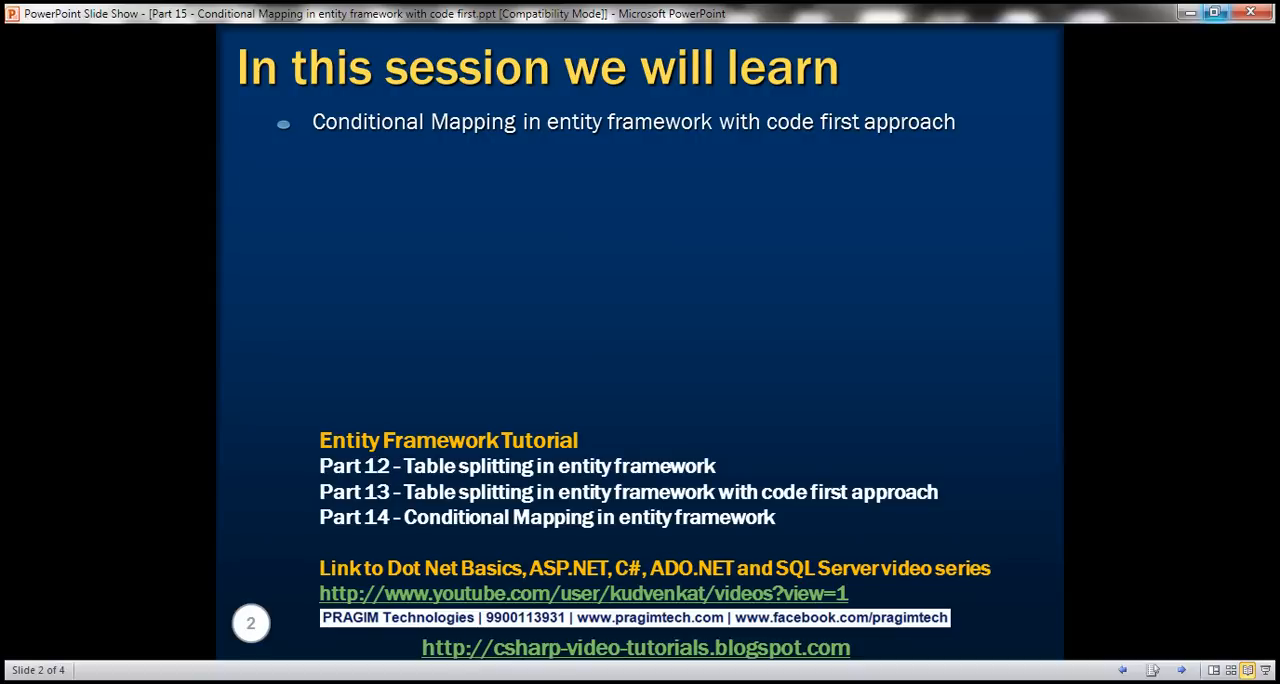
mouse_move(504, 652)
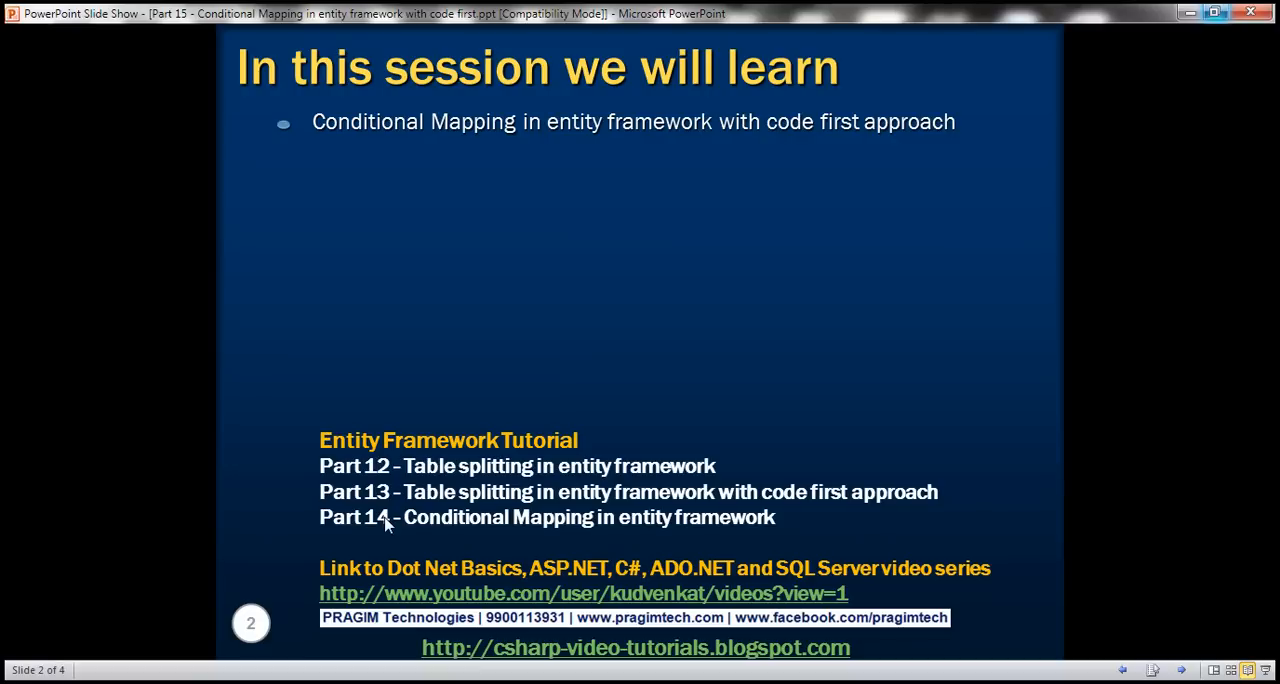
mouse_move(416, 540)
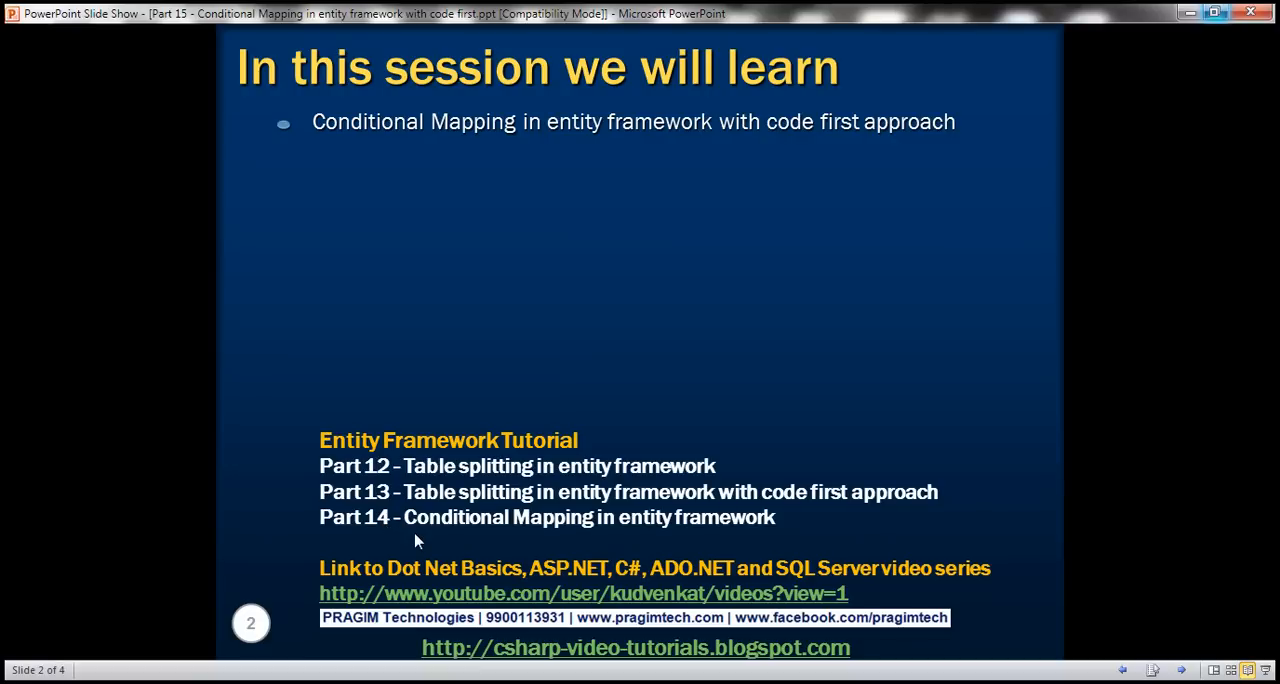
mouse_move(384, 670)
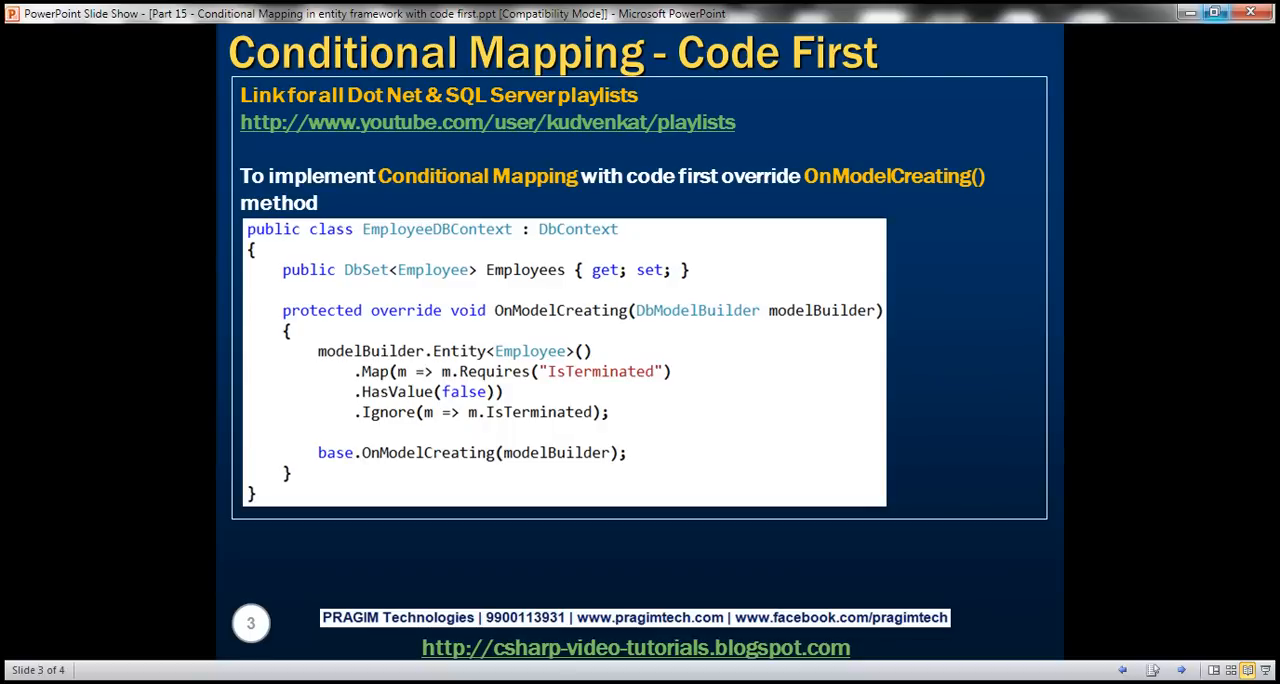
mouse_move(764, 328)
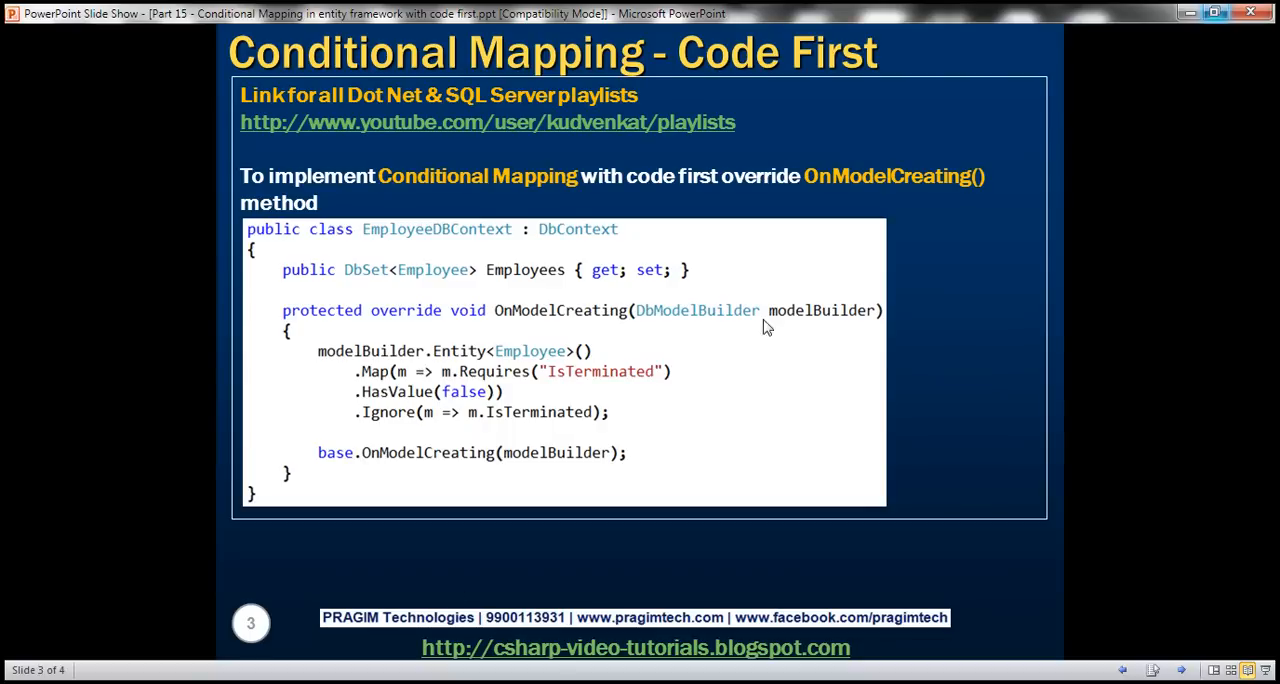
mouse_move(500, 280)
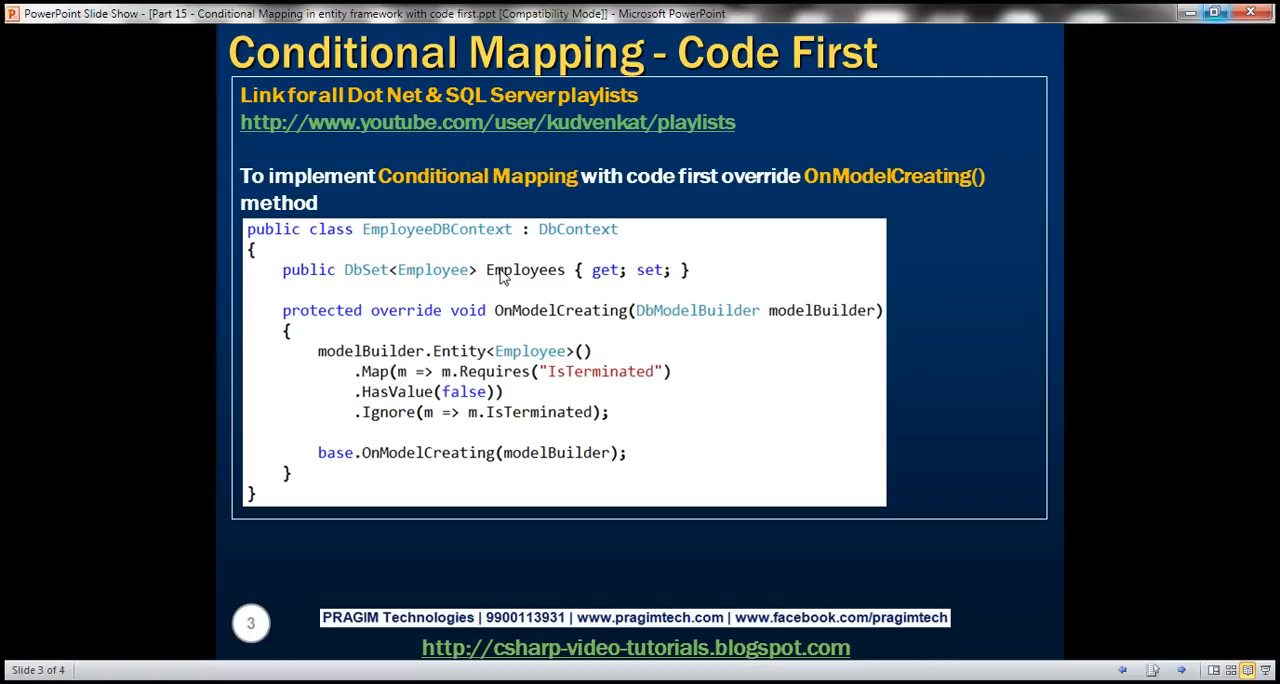
mouse_move(488, 254)
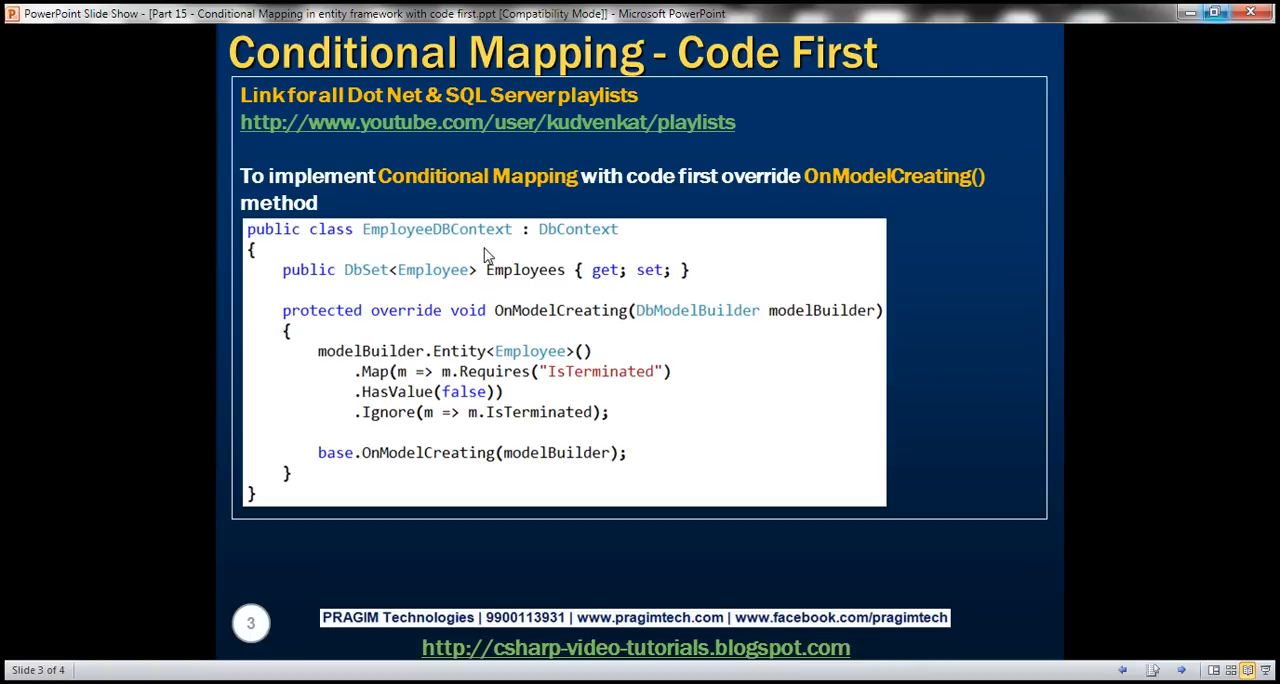
mouse_move(552, 396)
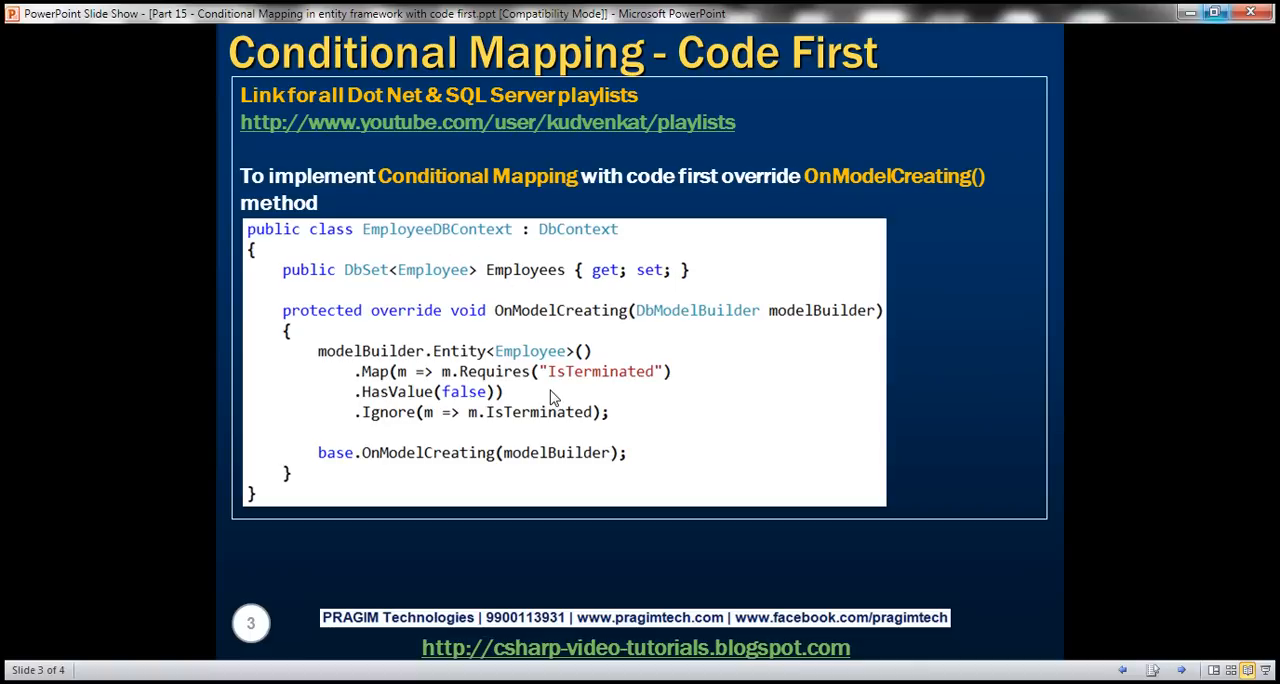
mouse_move(548, 376)
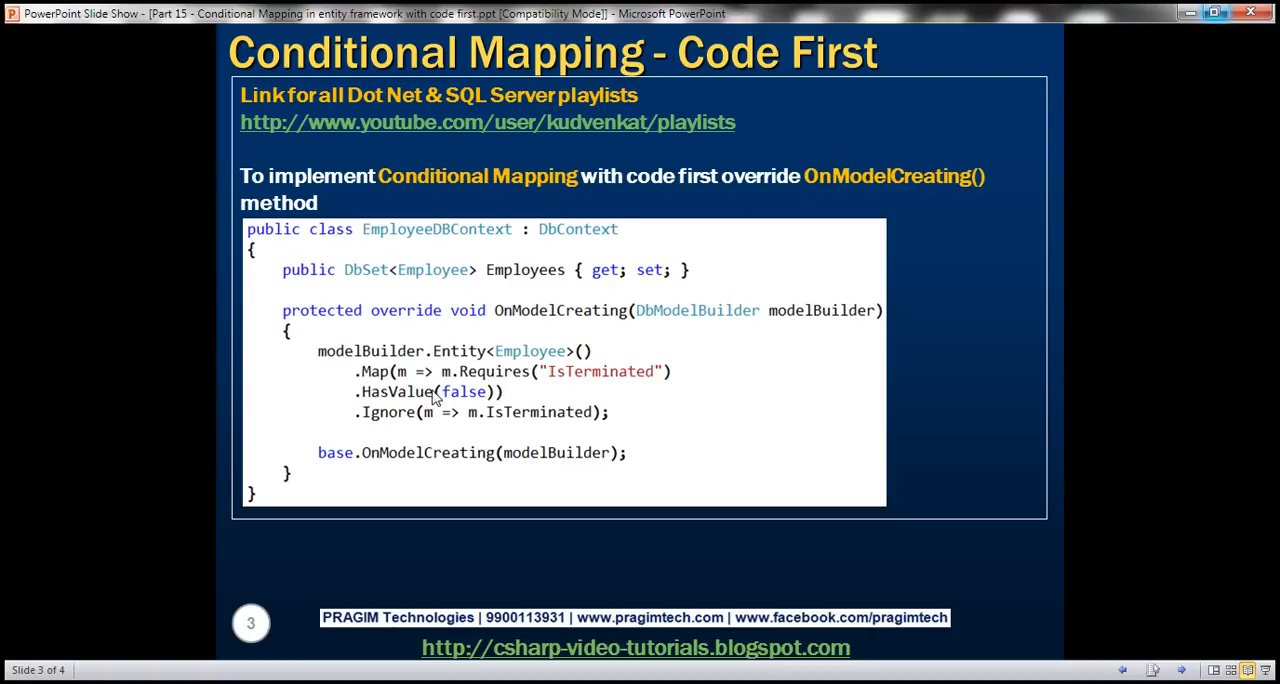
mouse_move(478, 388)
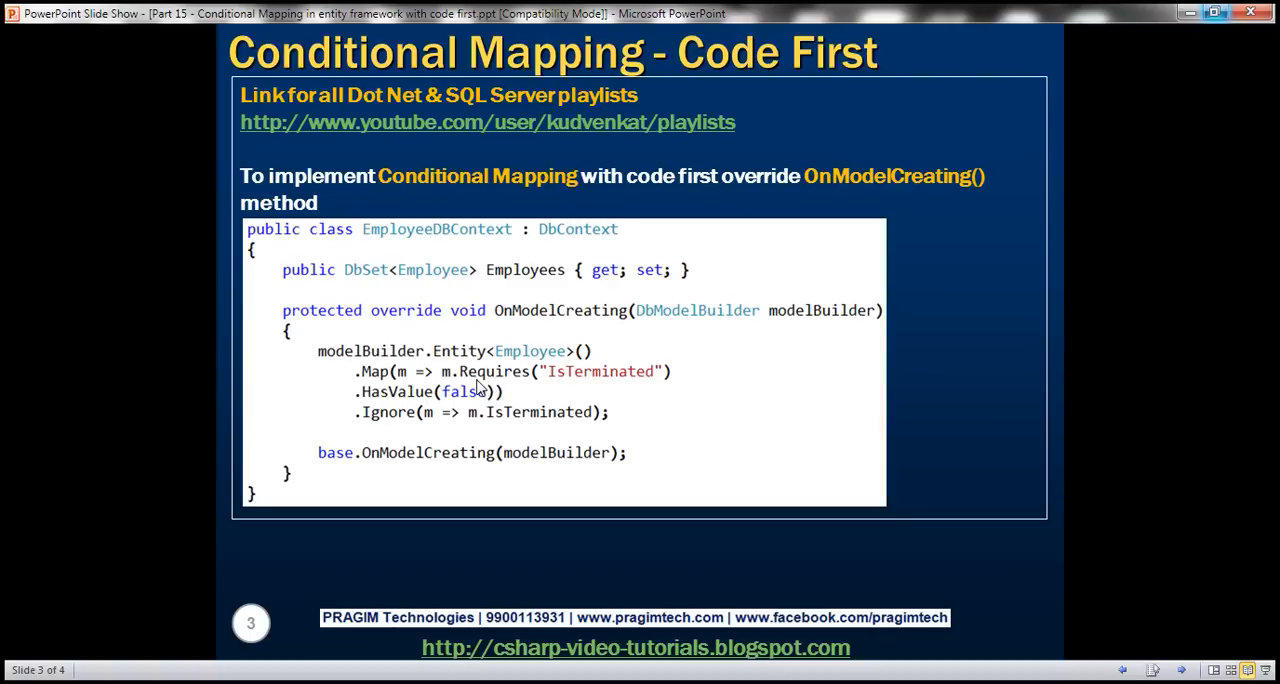
mouse_move(568, 384)
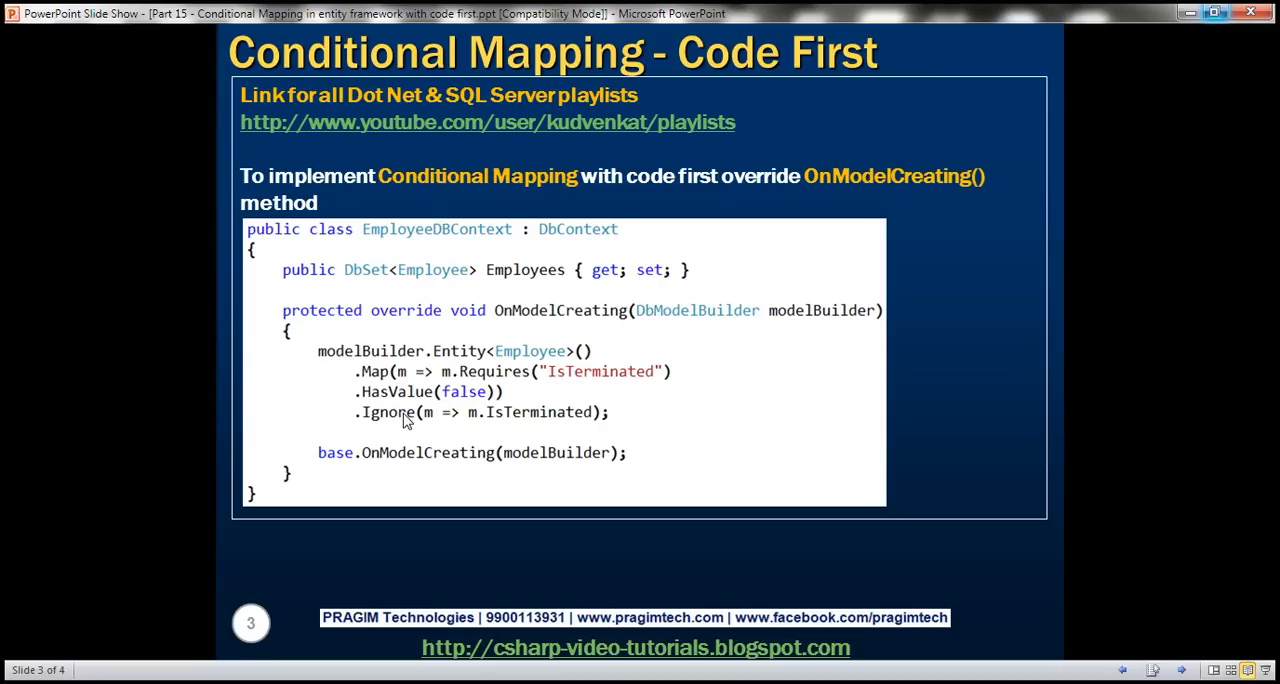
mouse_move(500, 404)
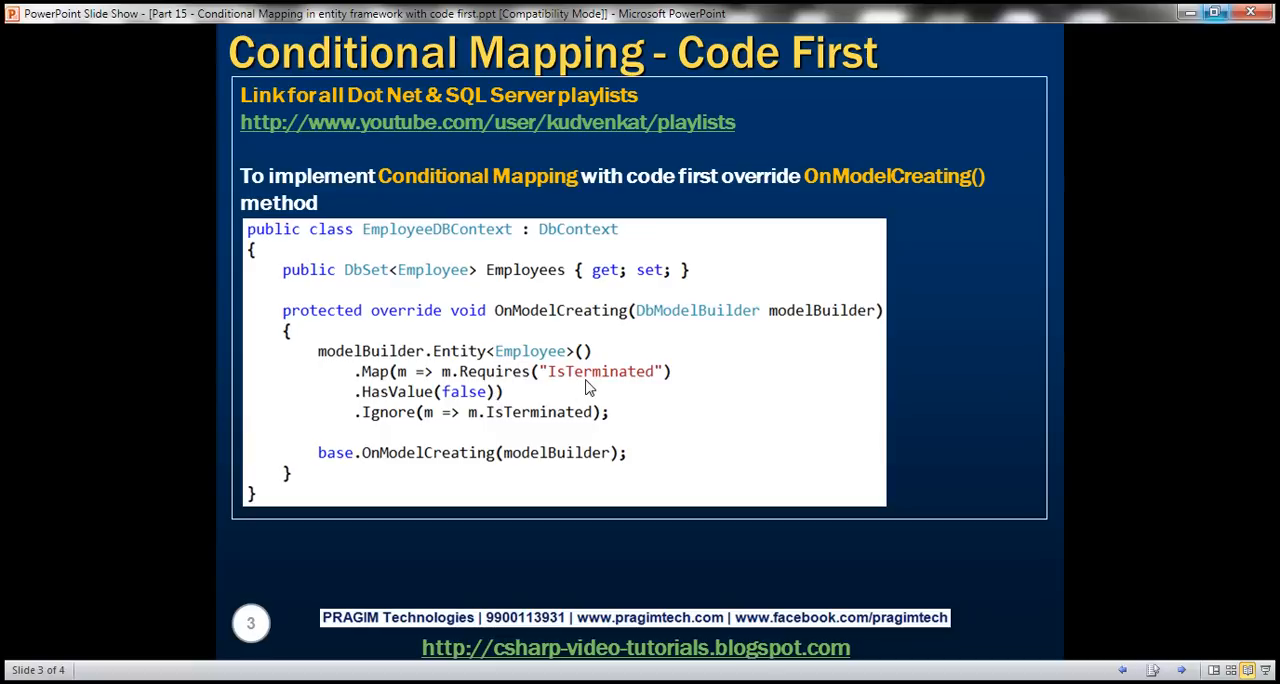
mouse_move(478, 392)
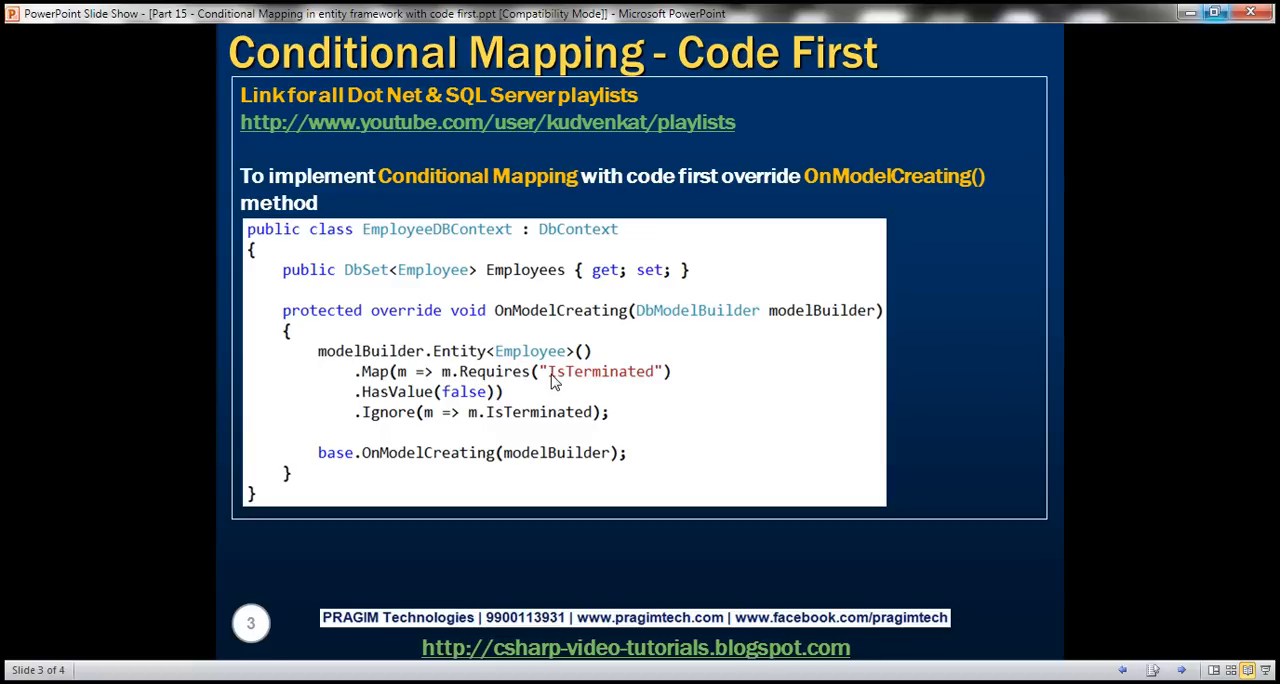
mouse_move(490, 434)
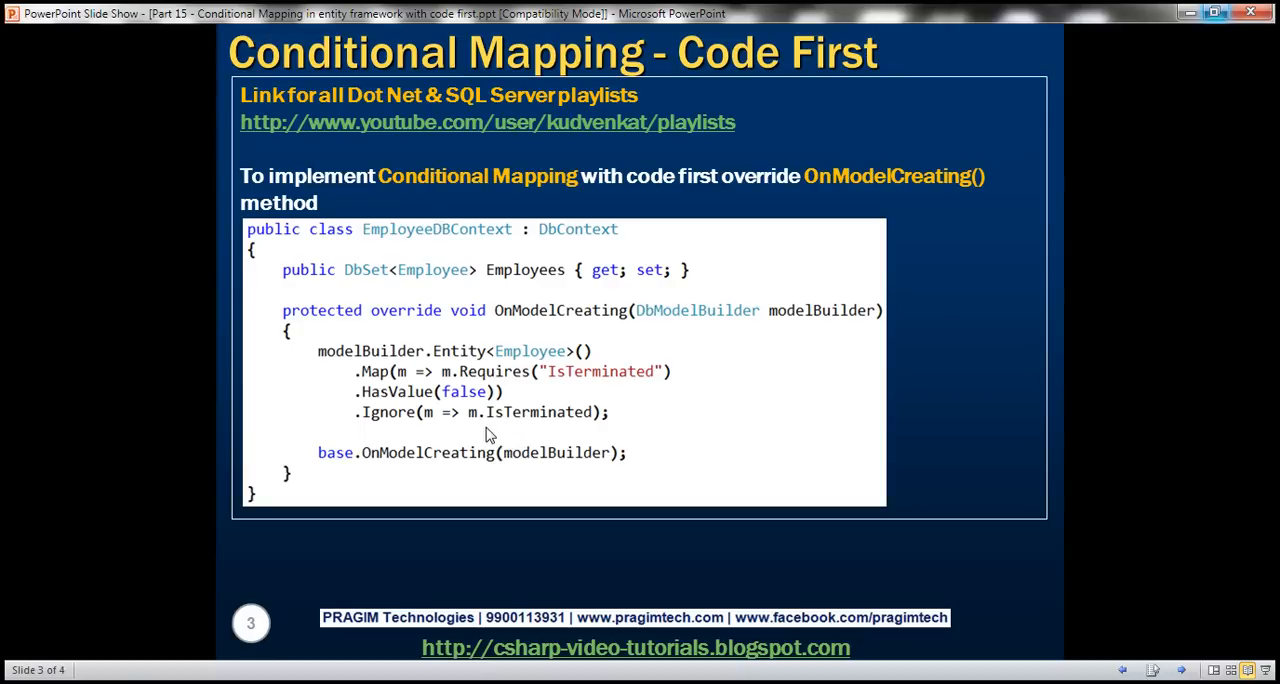
mouse_move(392, 432)
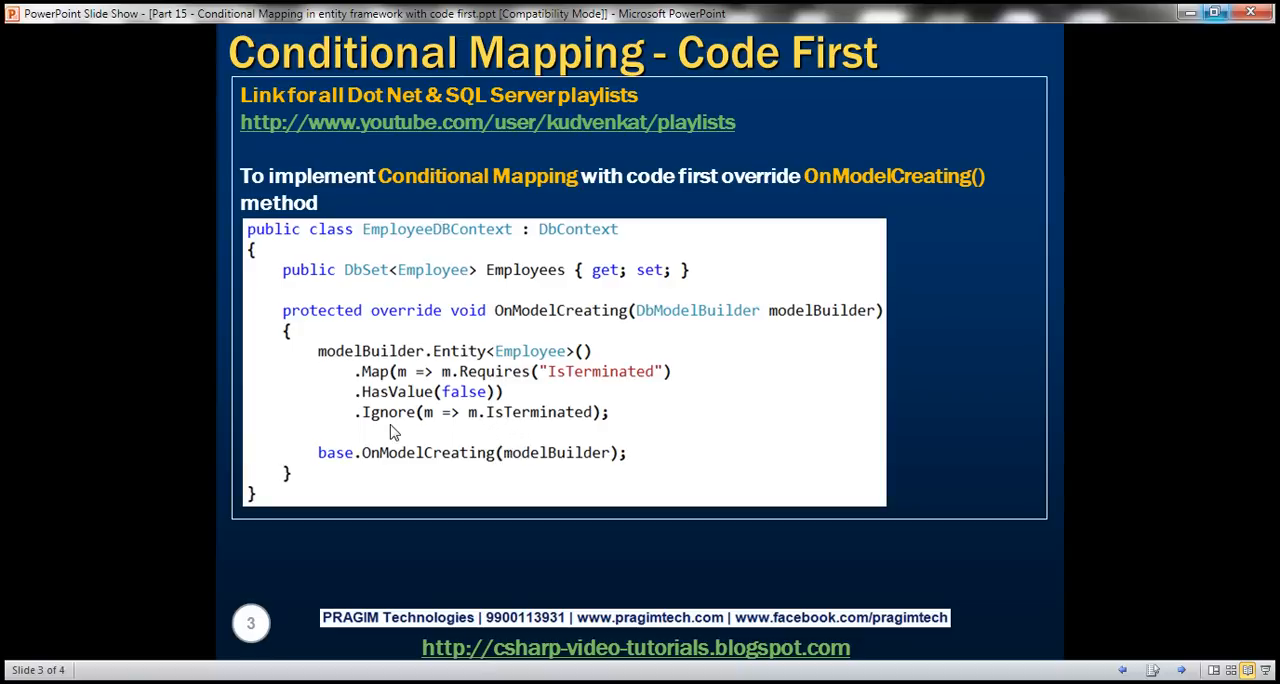
mouse_move(564, 404)
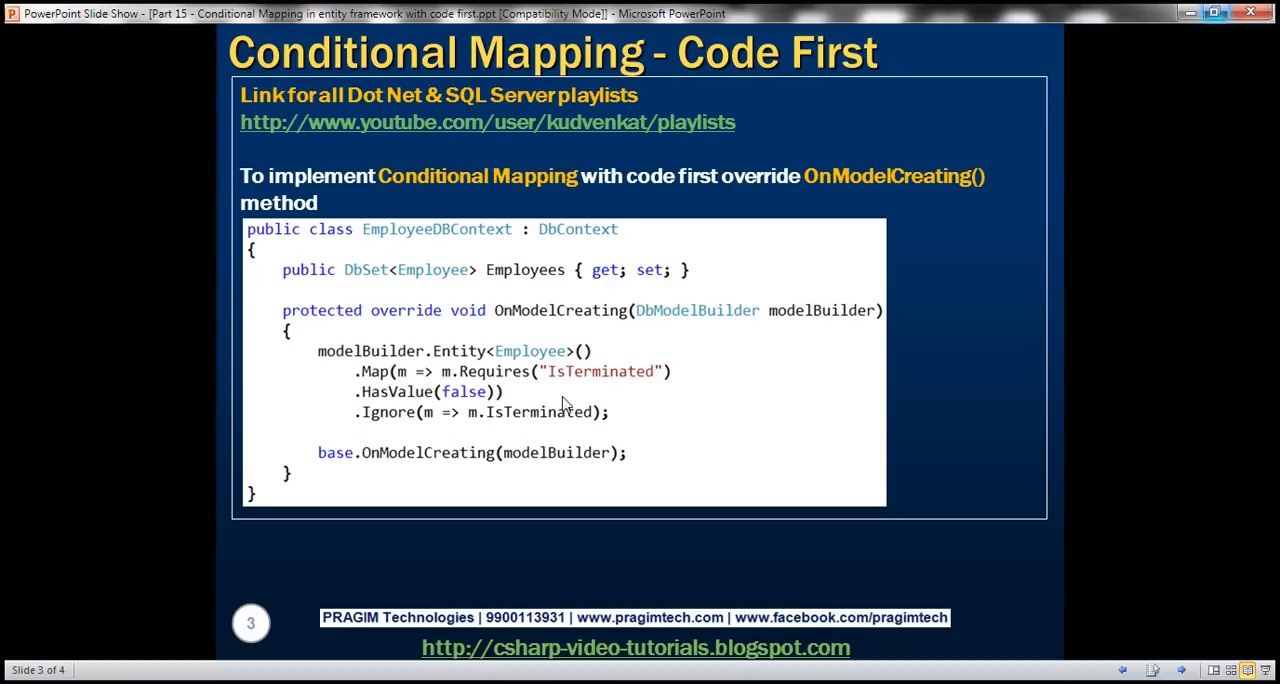
mouse_move(516, 428)
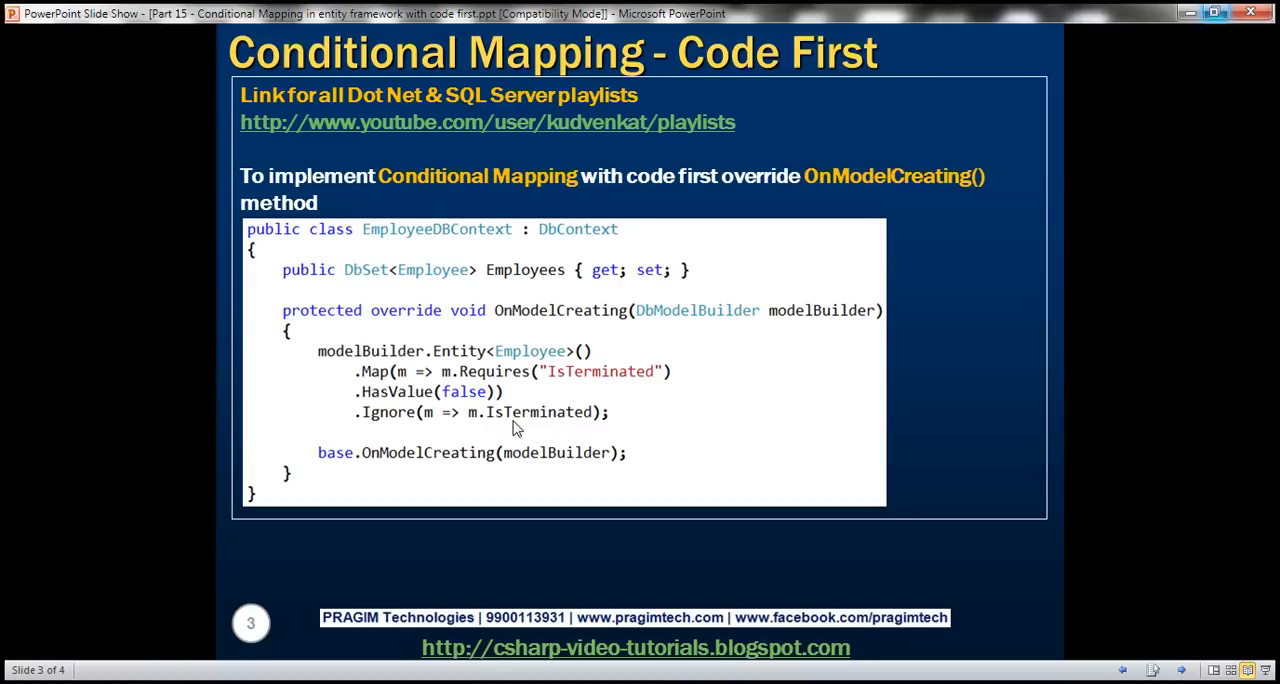
mouse_move(464, 396)
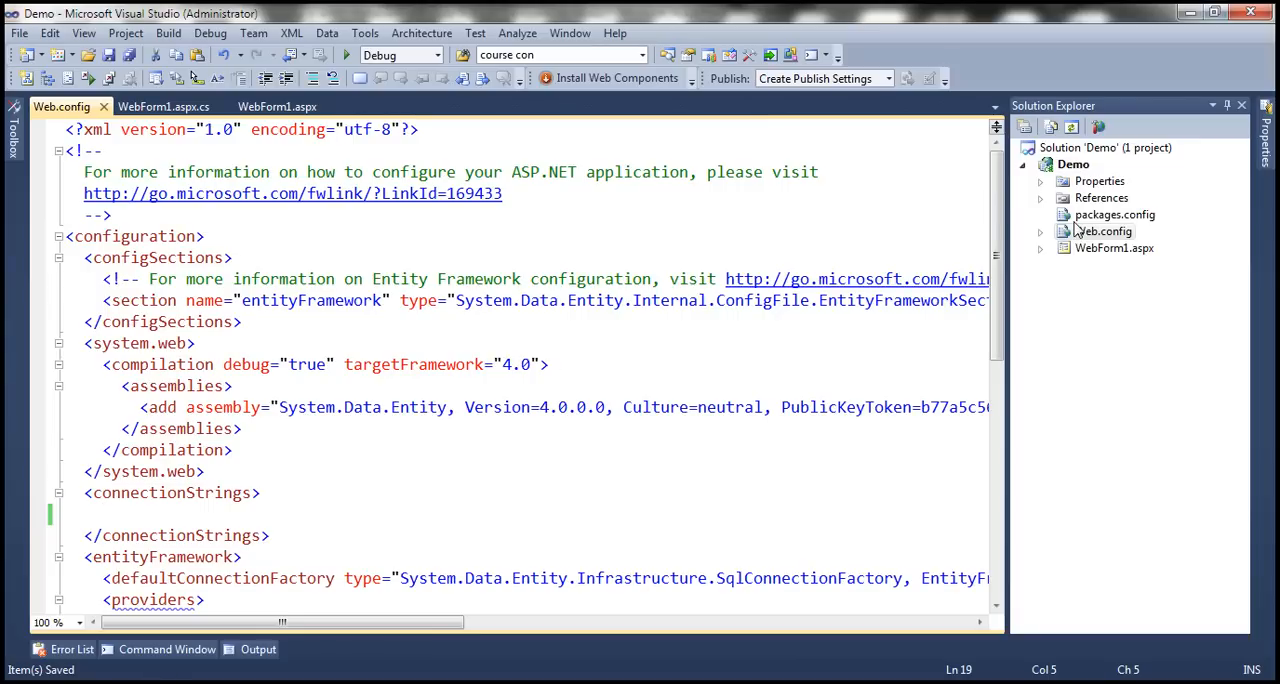
mouse_move(1076, 218)
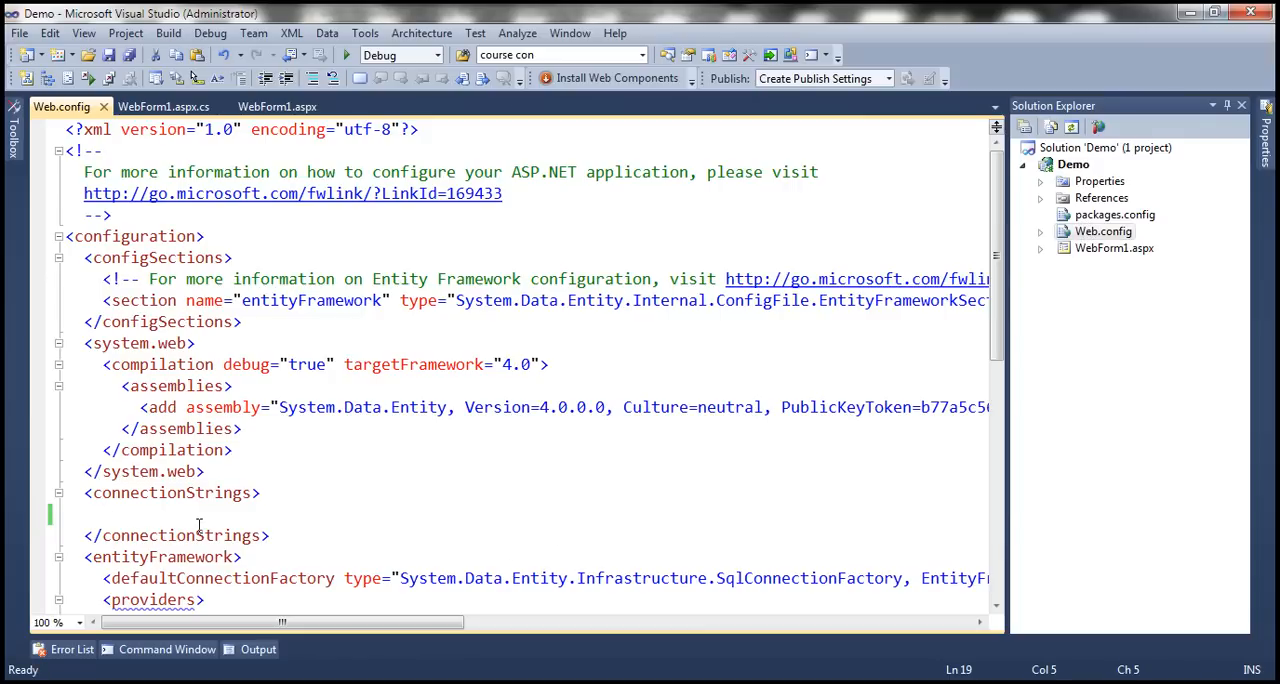
mouse_move(600, 372)
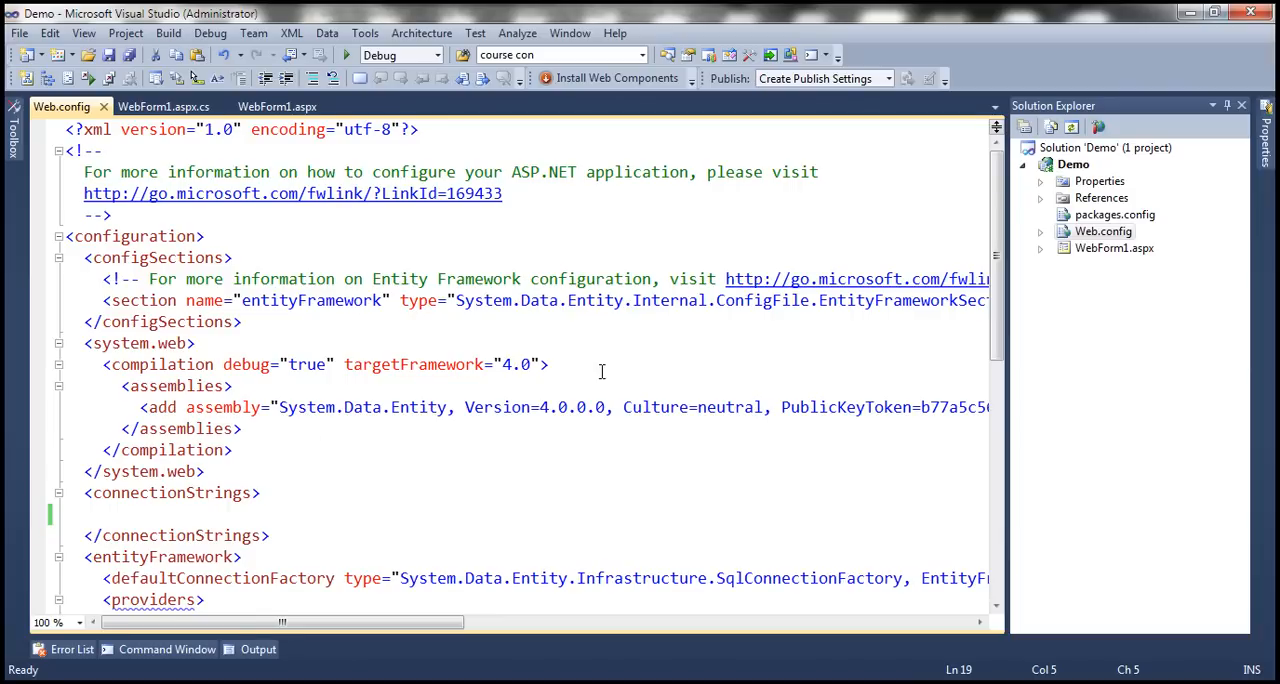
- Create a new class file named Employee.cs in the Demo project
right_click(1072, 164)
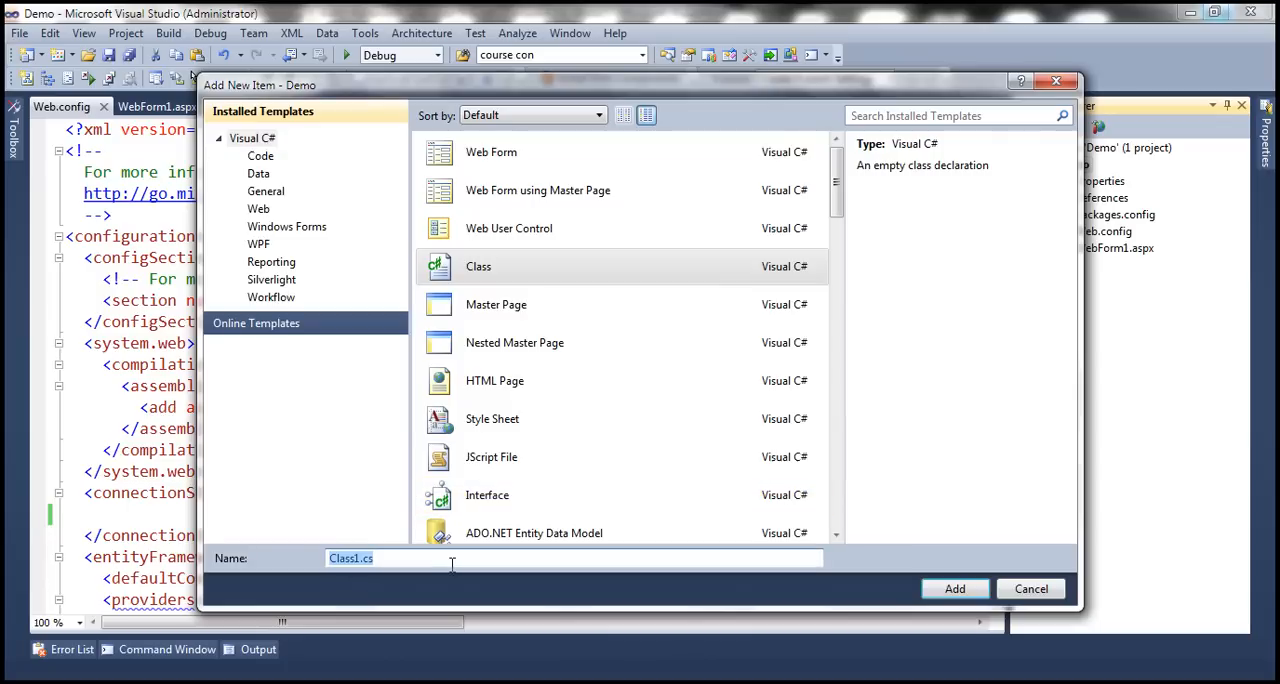
type("Employee.c")
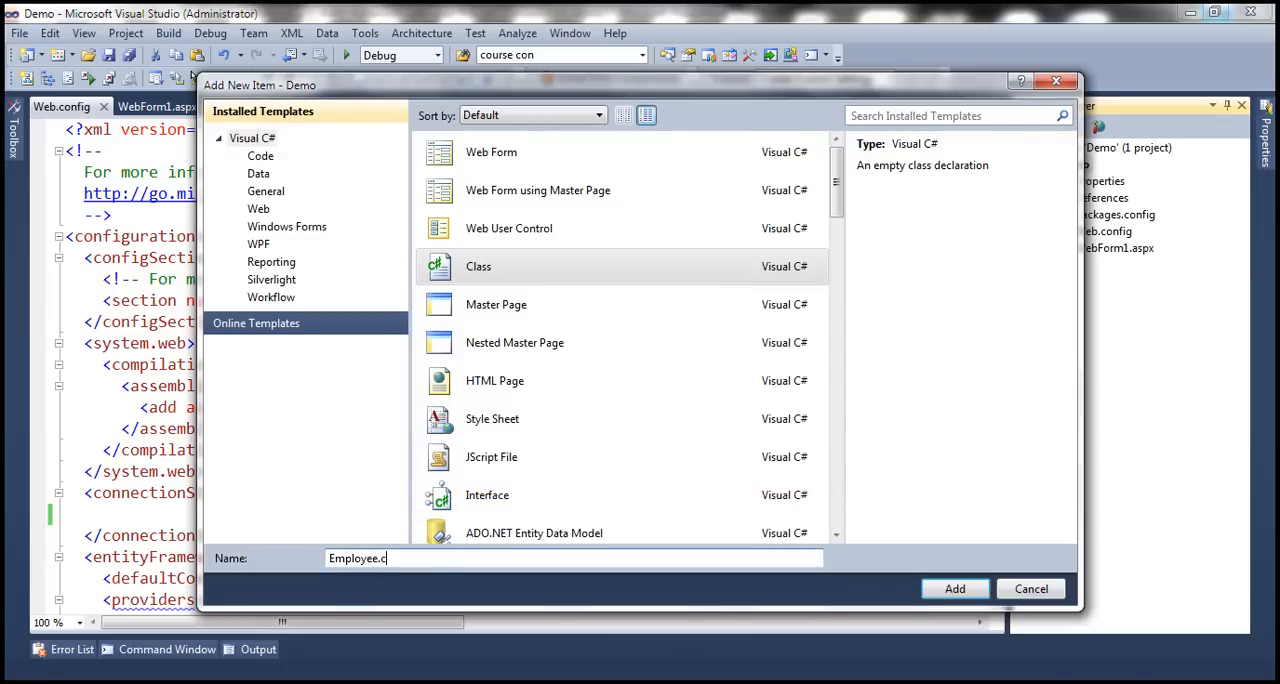
left_click(954, 588)
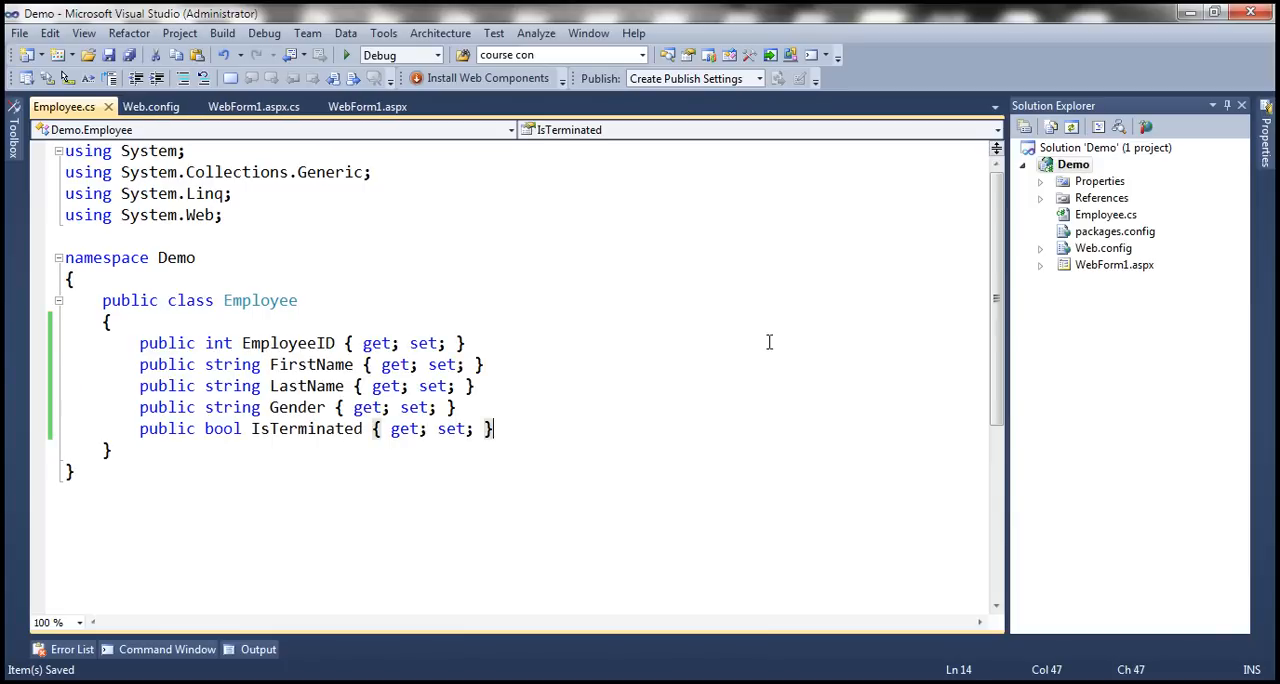
- Create a new class file named EmployeeDBContext.cs in the Demo project
right_click(1072, 164)
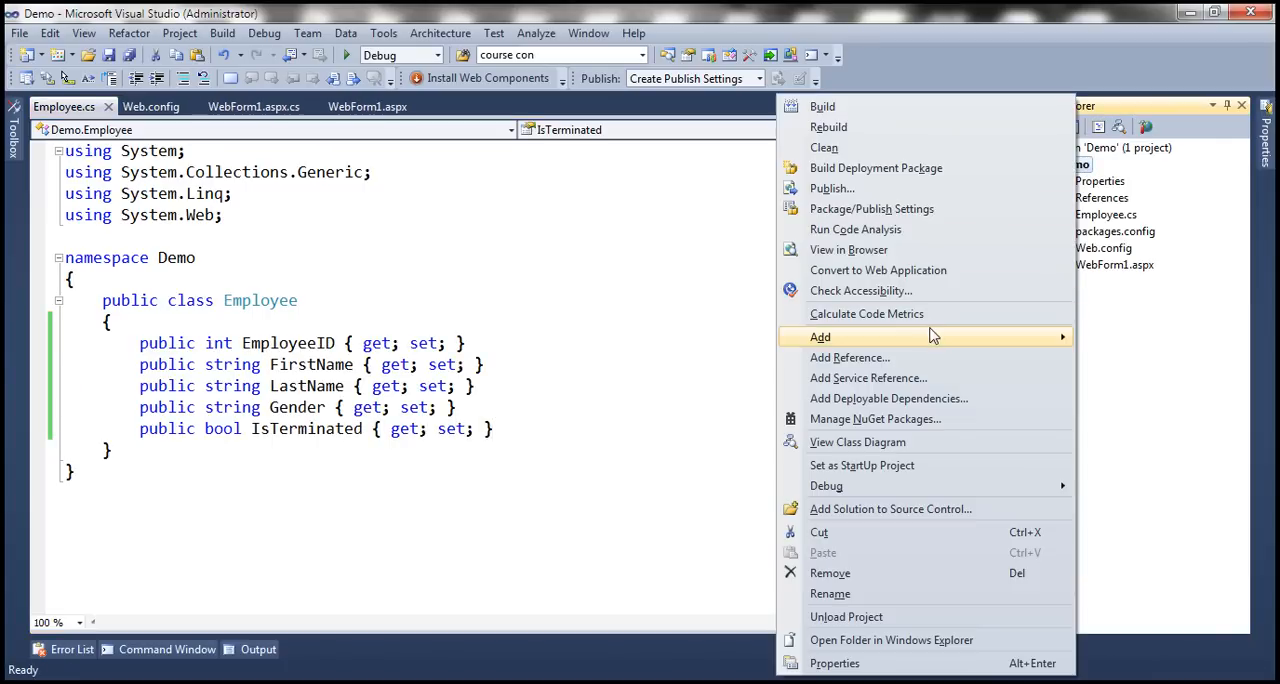
left_click(820, 336)
type("EmployeeDBConte")
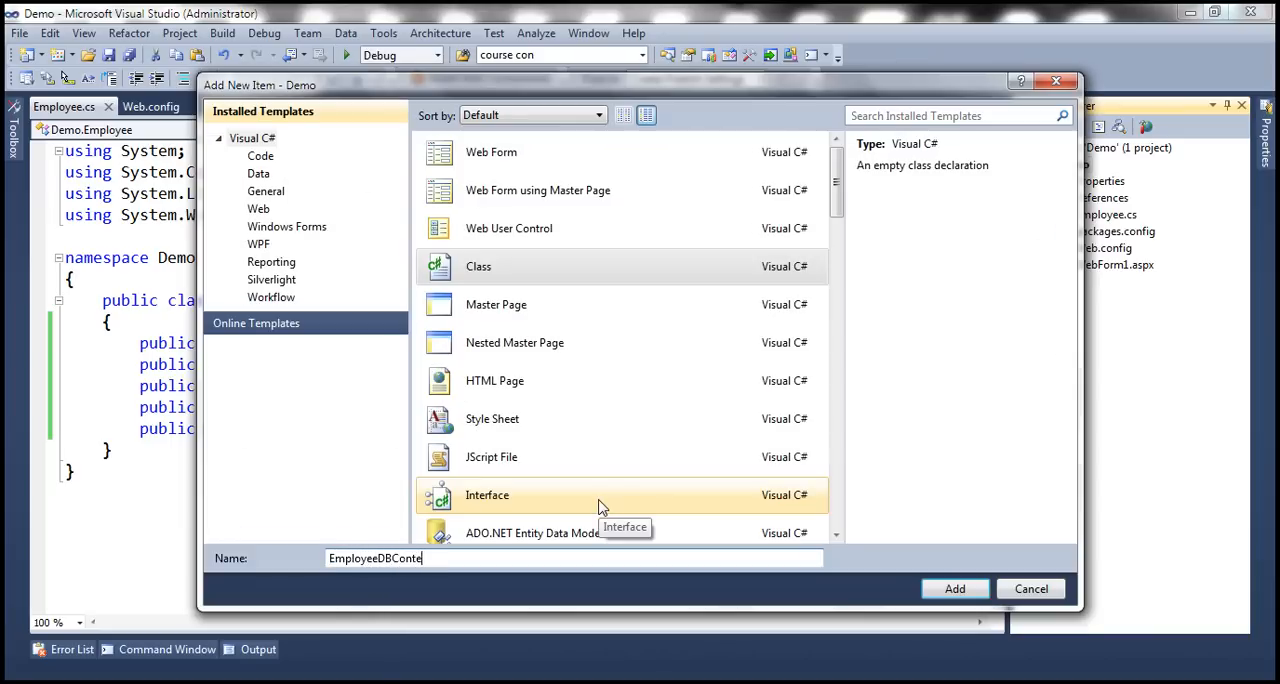
left_click(954, 588)
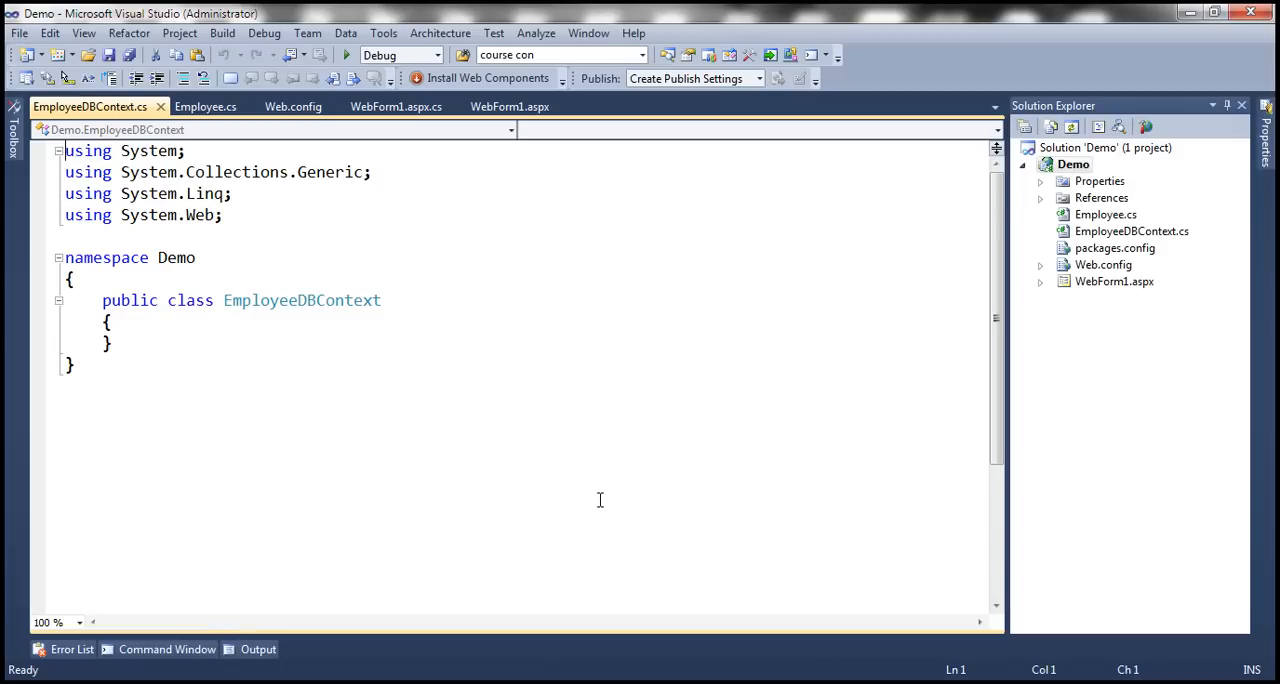
- Add the using System.Data.Entity directive and derive the class from DbContext
left_click(110, 322)
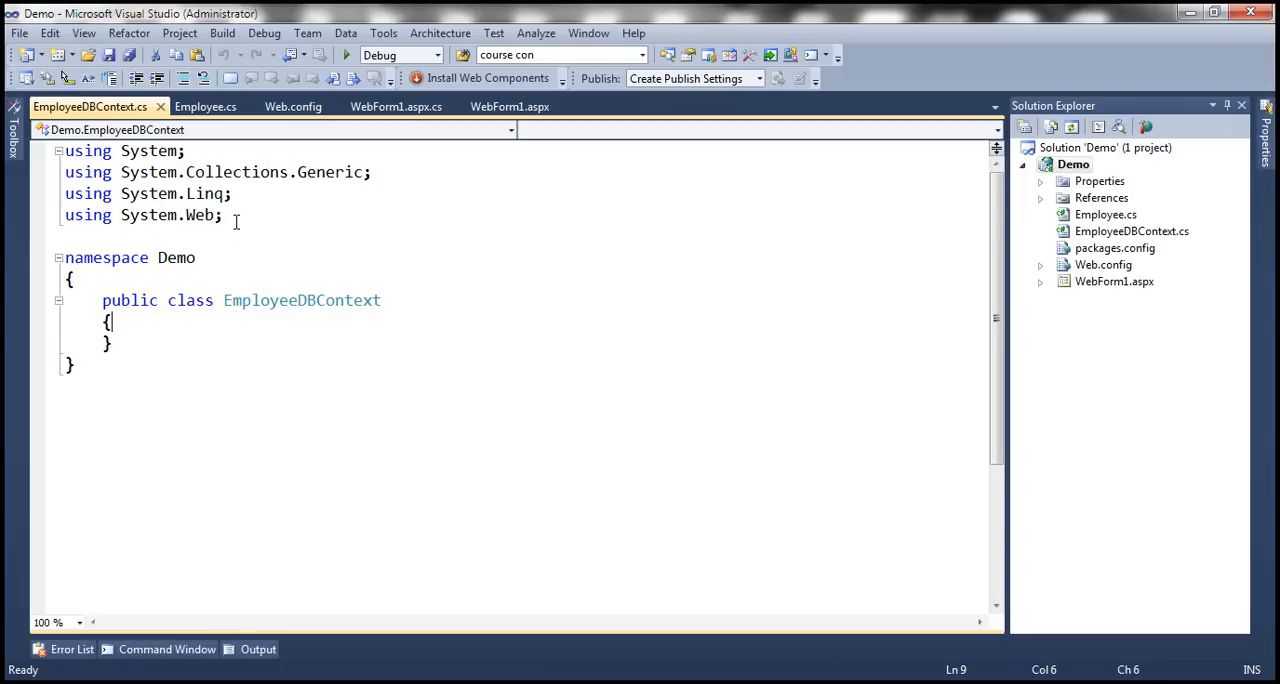
type("using sy")
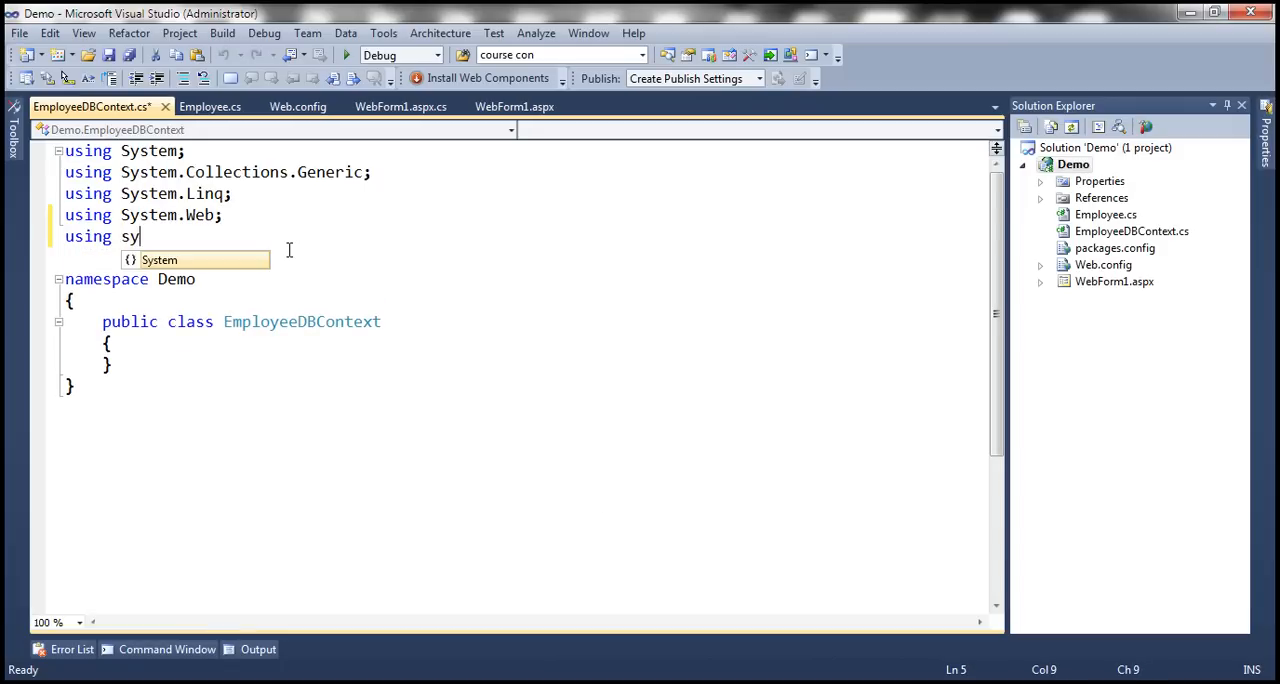
type("stem.Data.Entity;")
left_click(544, 322)
type(" :")
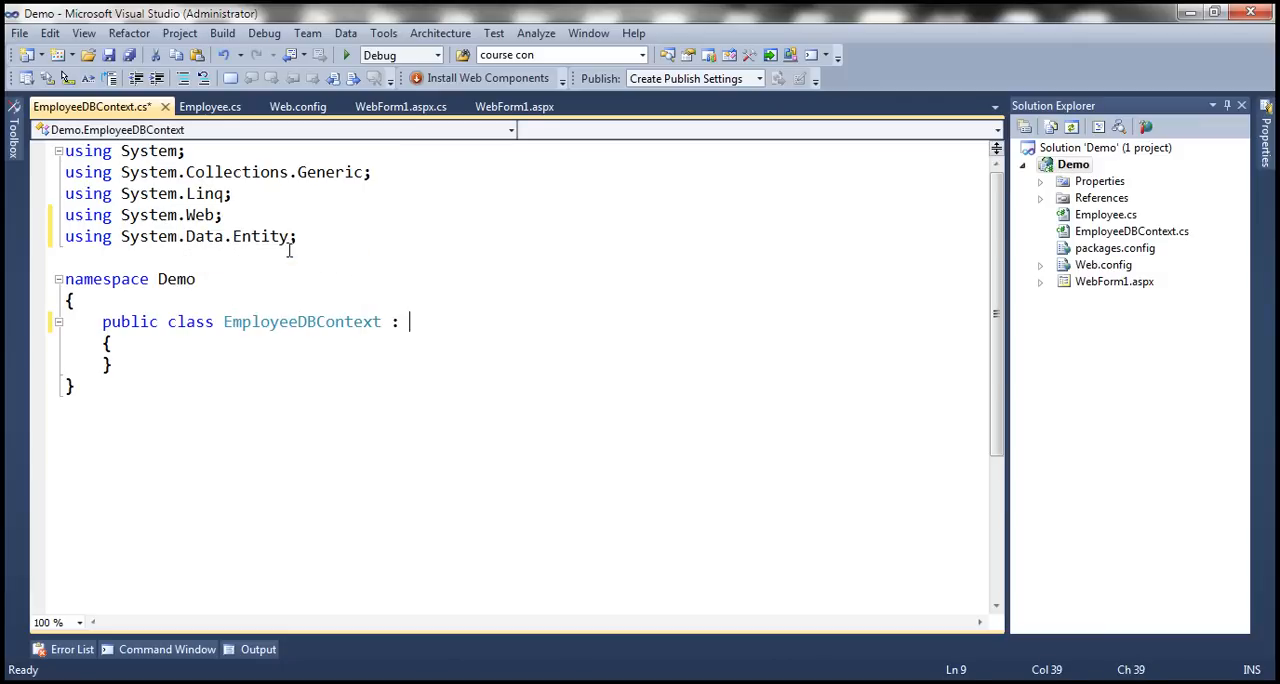
type("DbContext")
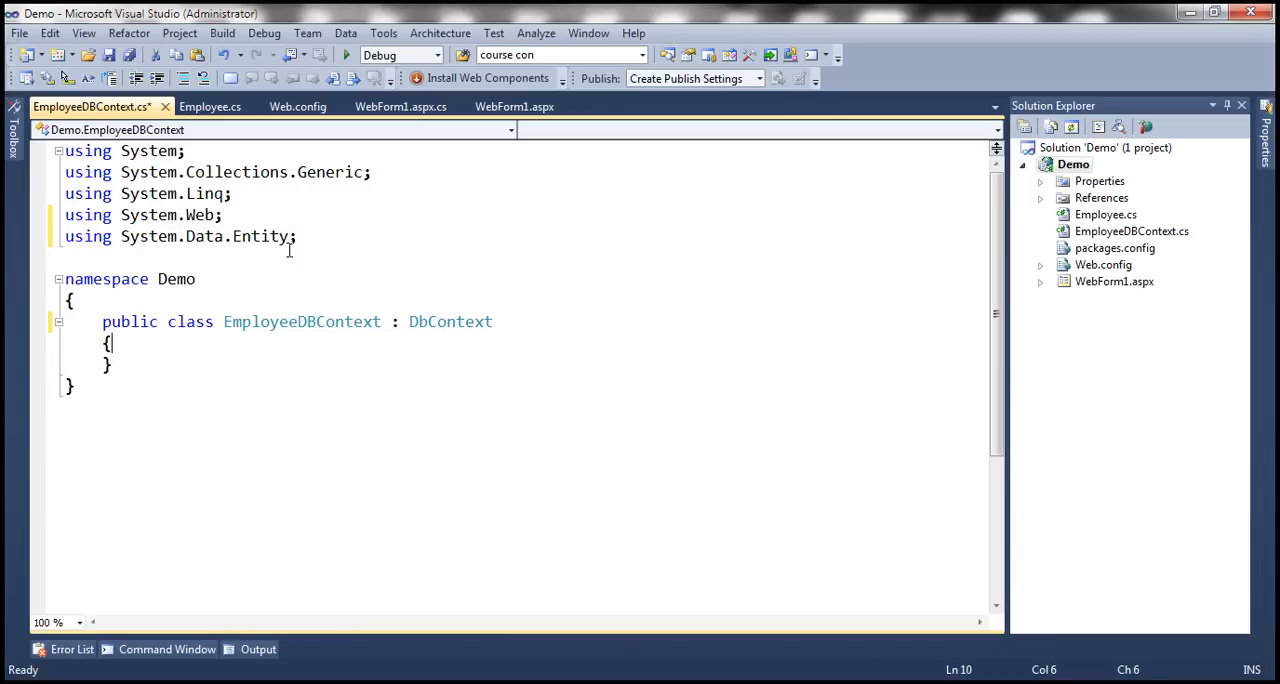
- Declare public DbSet<Employee> Employees { get; set; } and begin the override
type("public")
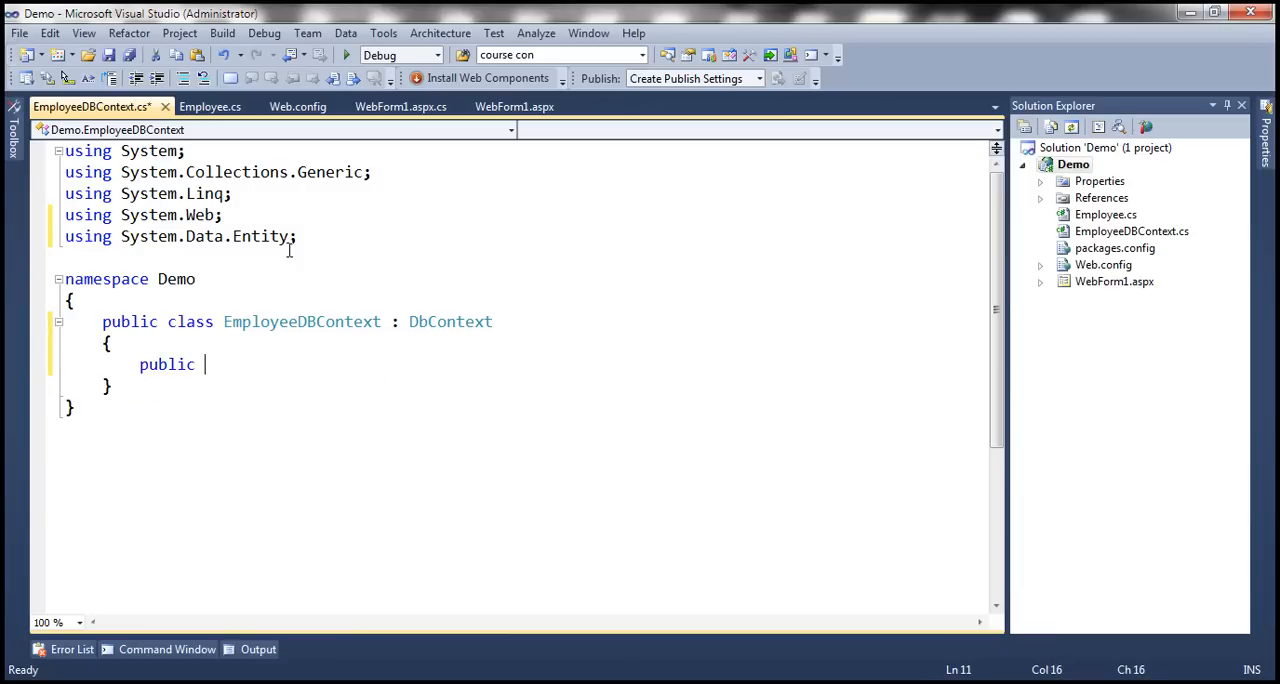
type("DBse")
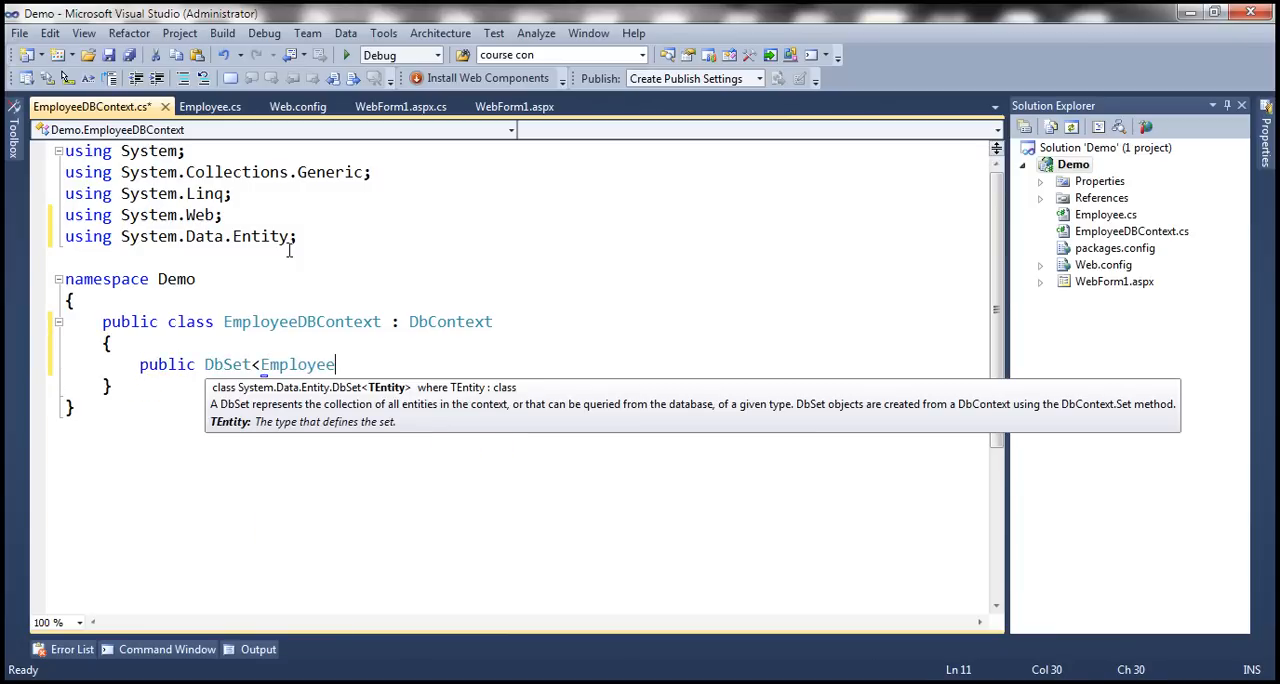
type("> Emplo")
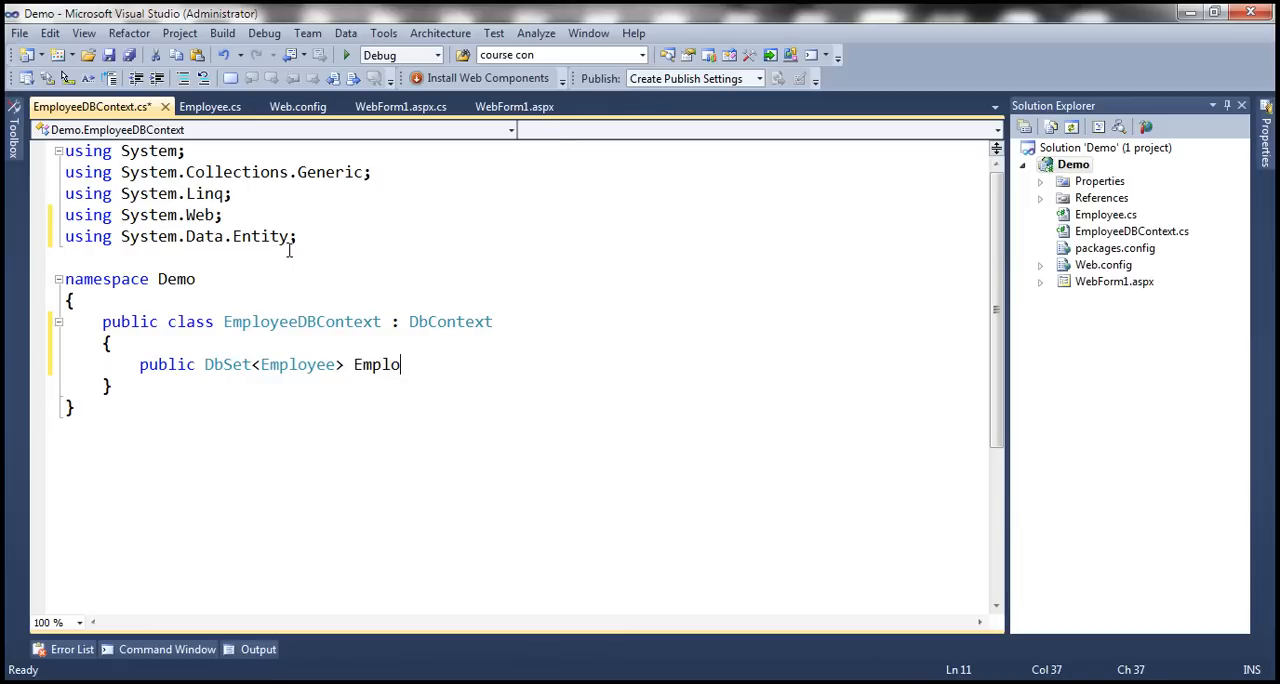
type("yees {get")
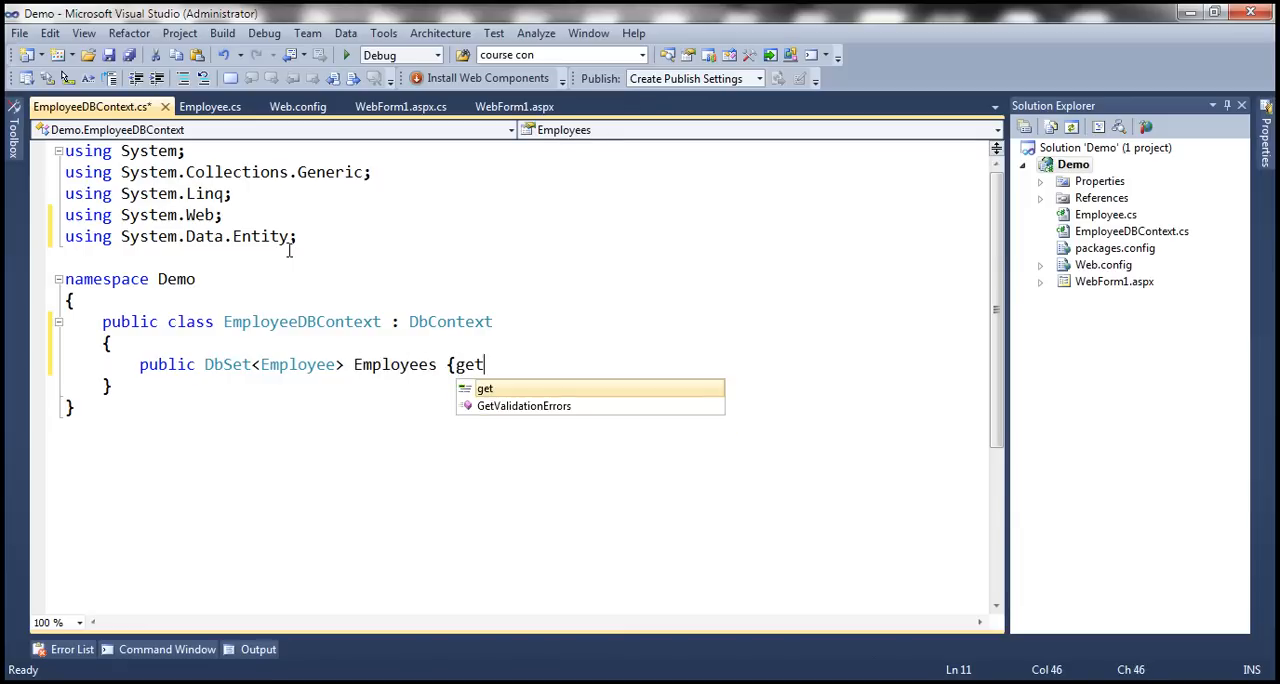
type("; set; }")
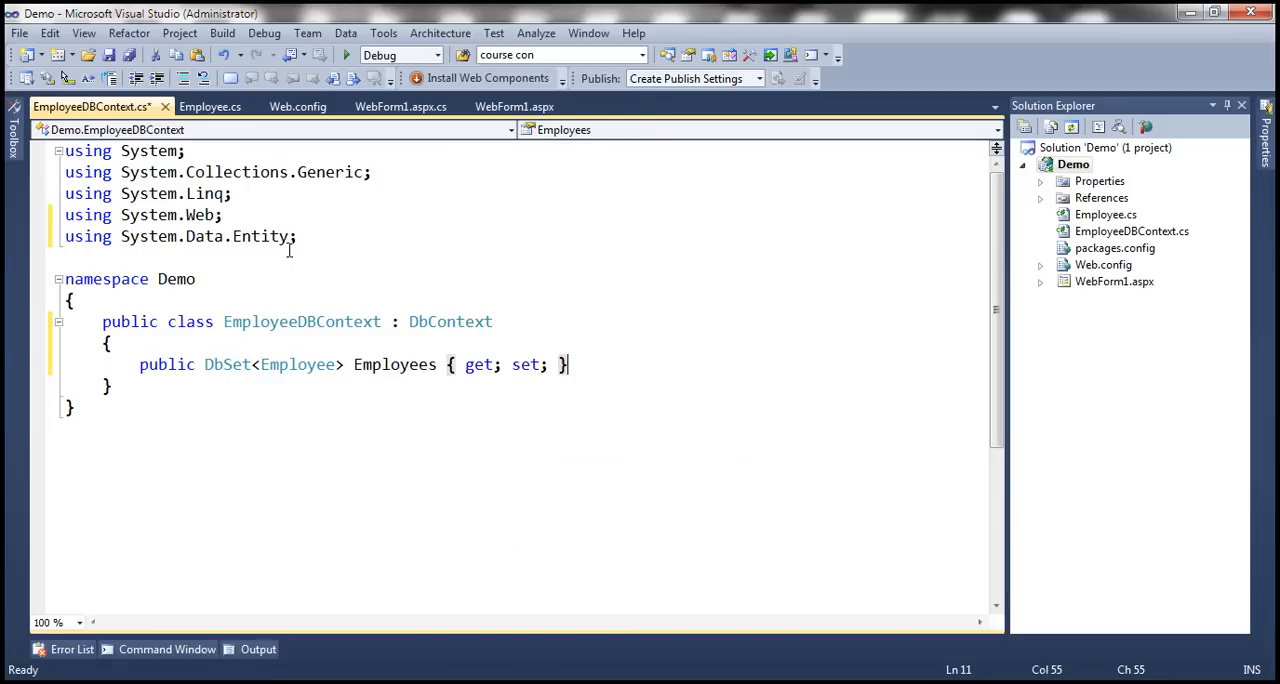
type("override")
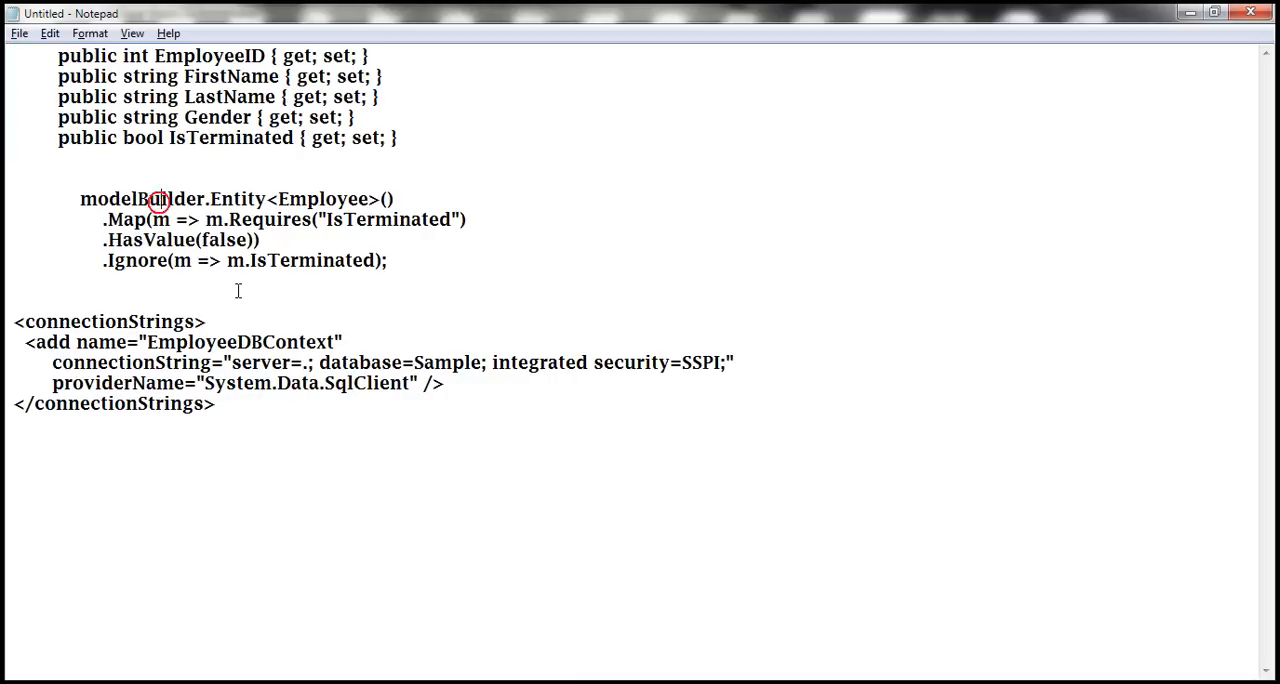
- Select the modelBuilder.Entity<Employee>() mapping block in Notepad for copying
left_click_drag(80, 198, 388, 260)
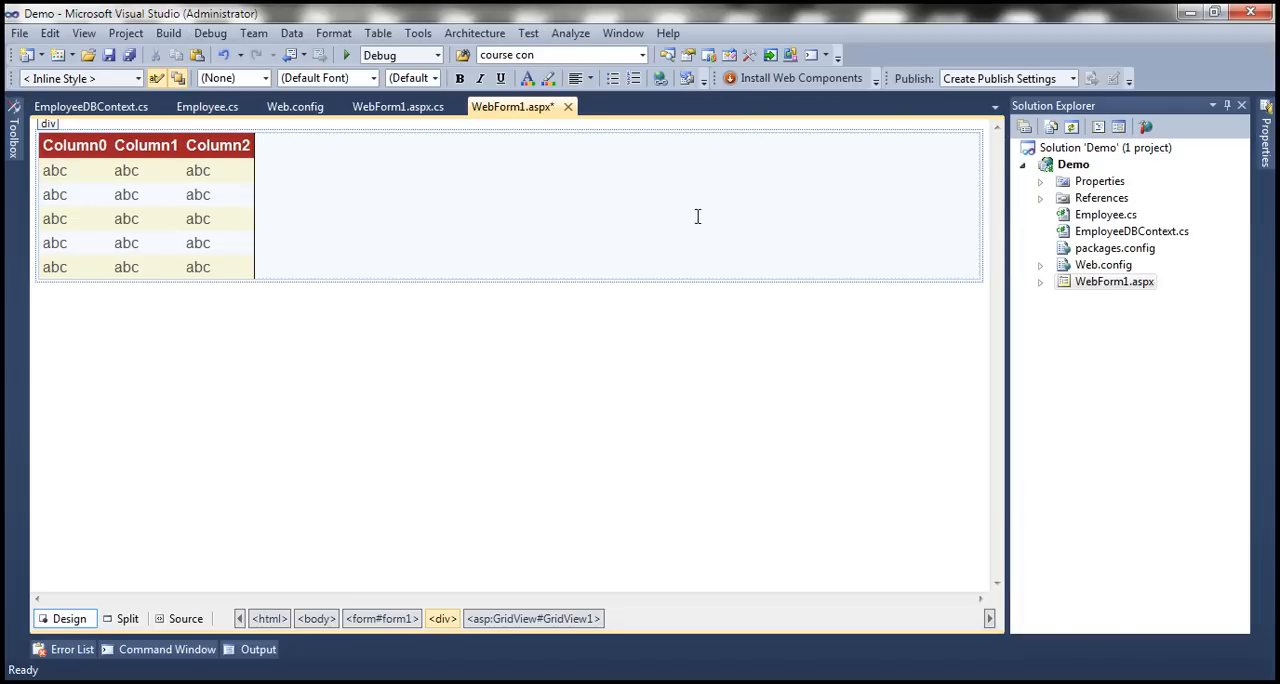
- In WebForm1's code-behind, append .ToList() to employeeDBContext.Employees in Page_Load
right_click(410, 176)
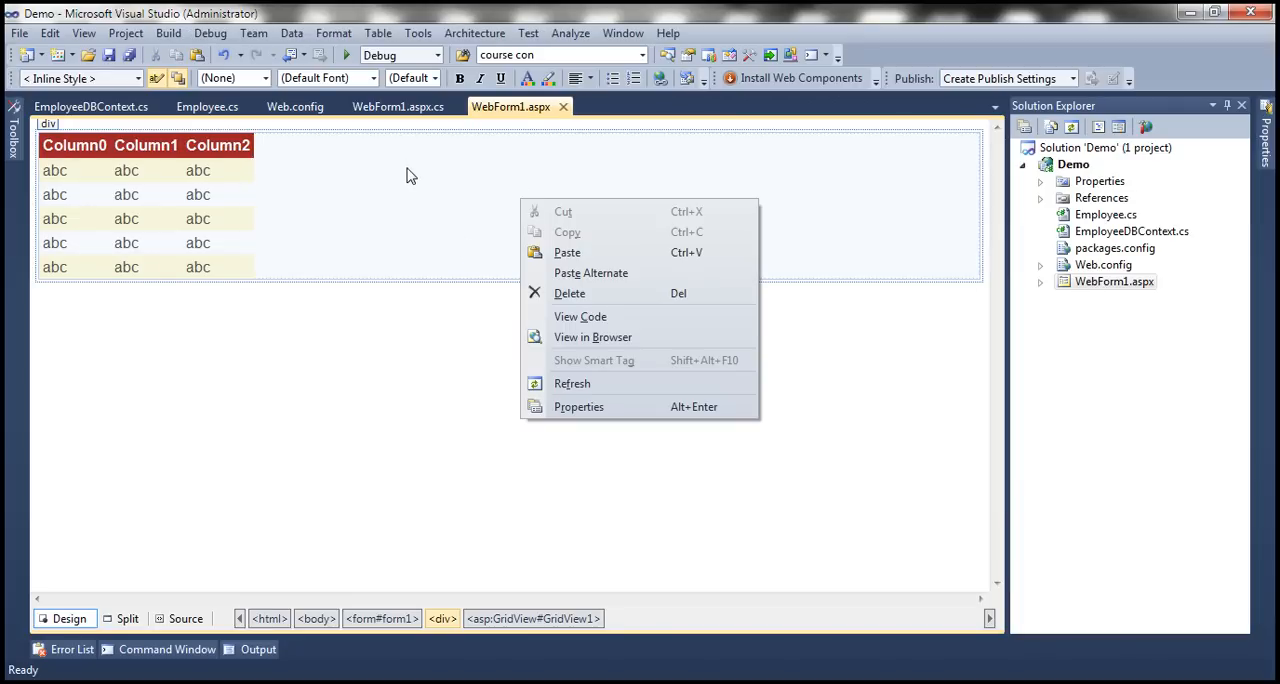
left_click(580, 316)
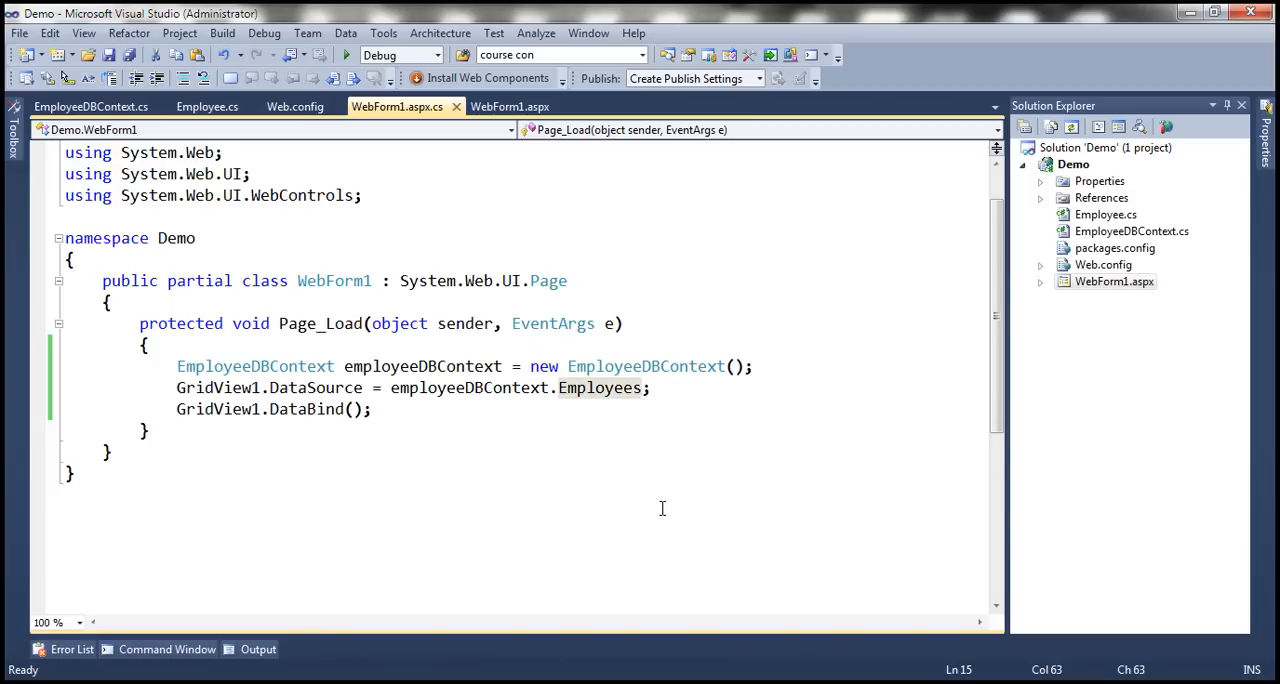
type(".ToList")
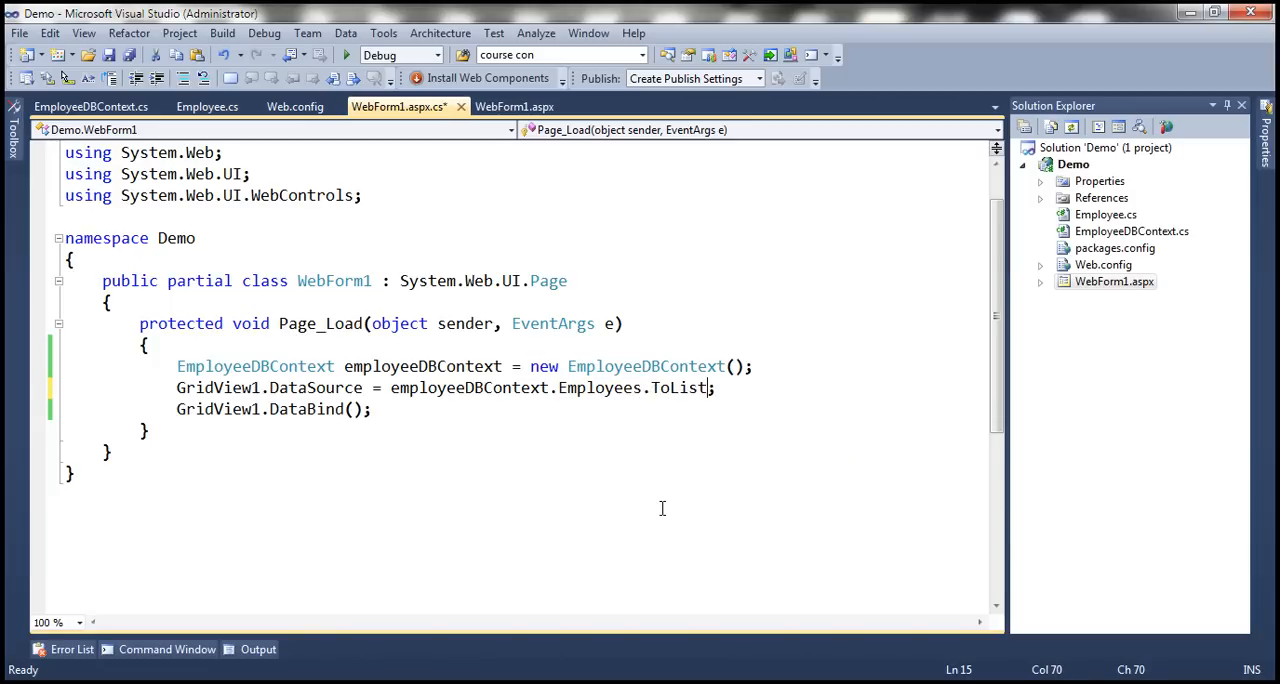
type("()")
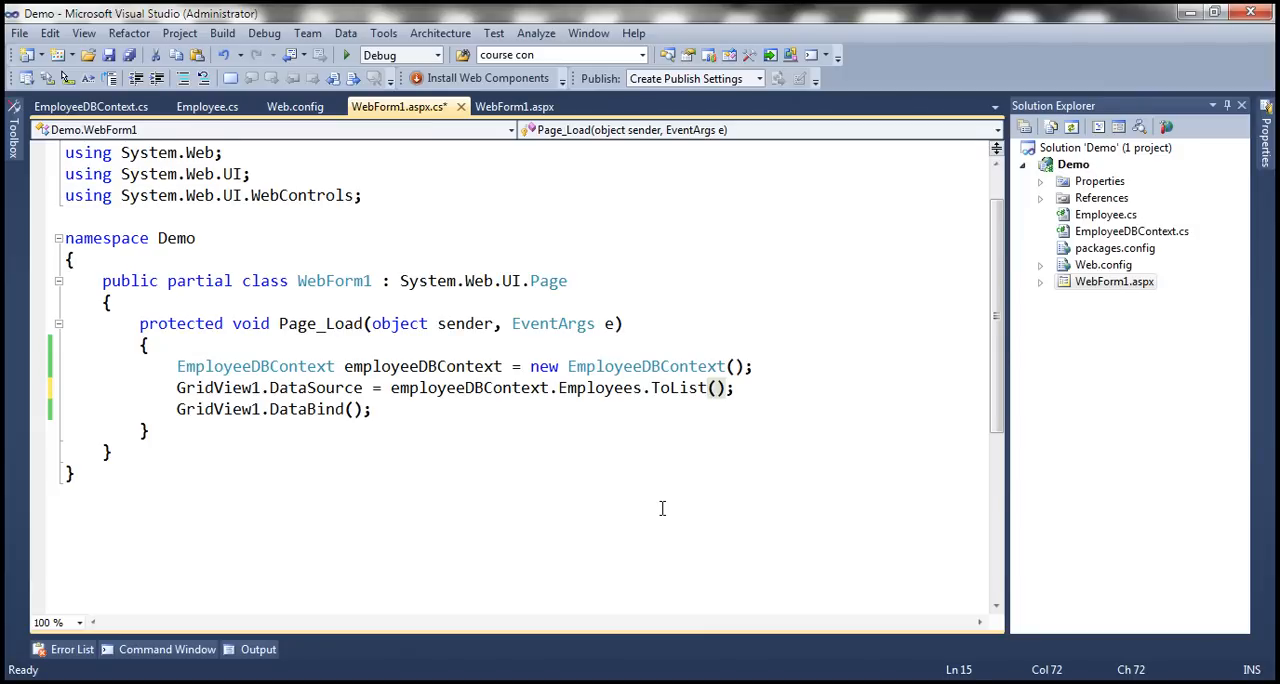
mouse_move(600, 416)
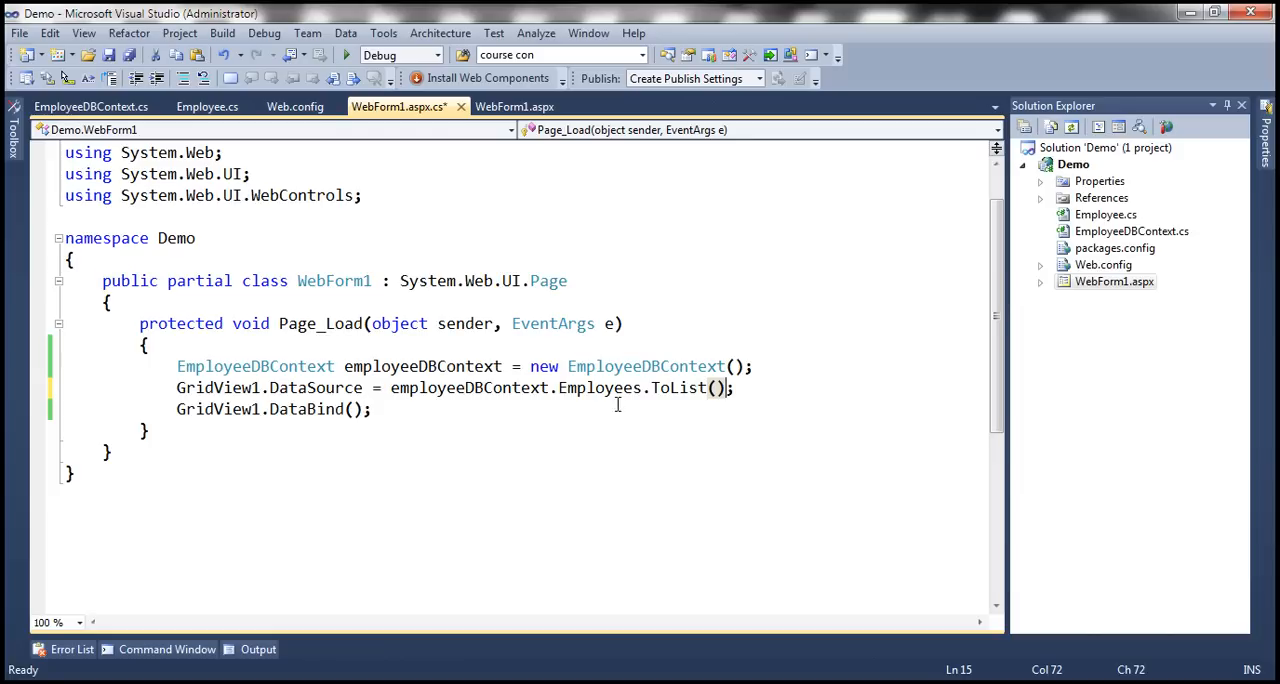
mouse_move(666, 416)
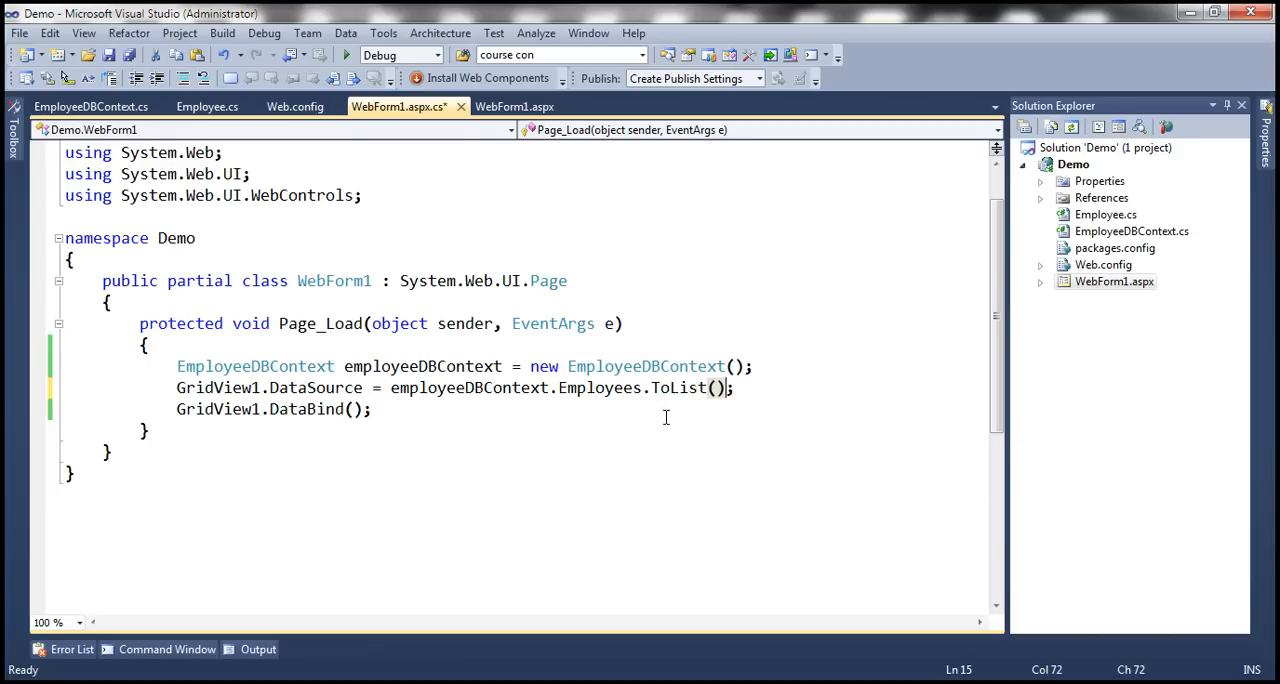
mouse_move(600, 388)
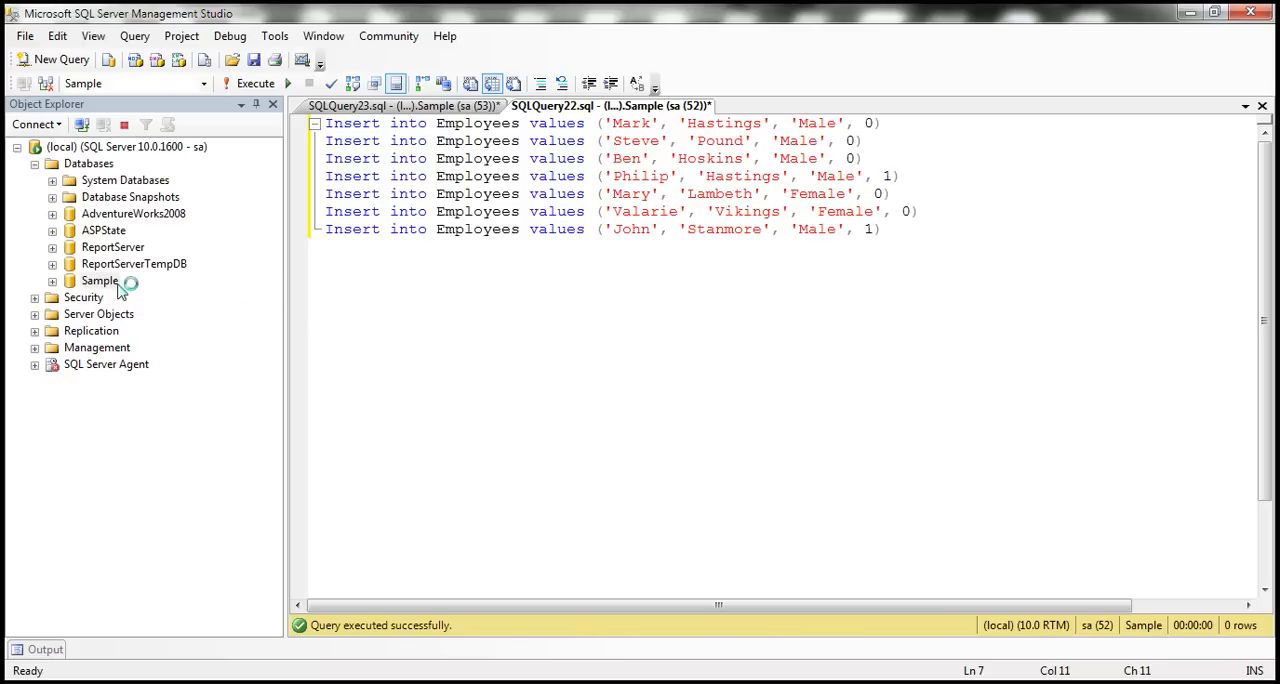
- Delete the Sample database from Object Explorer and confirm
right_click(100, 280)
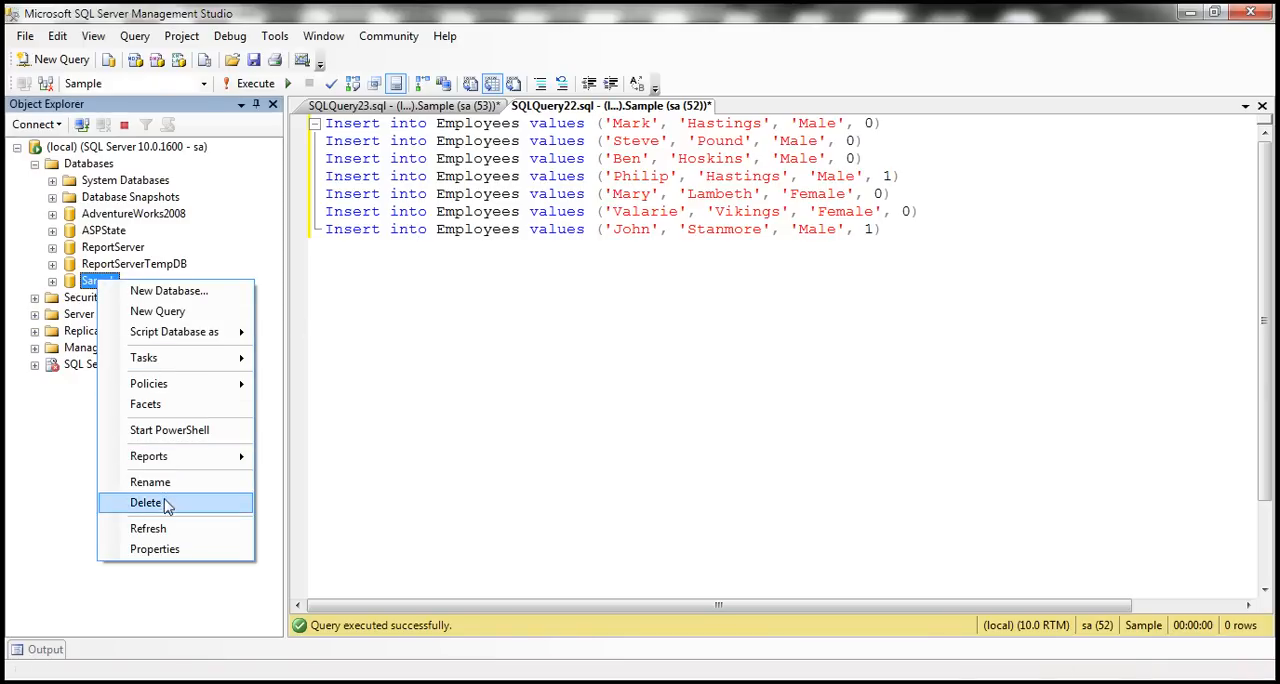
left_click(146, 502)
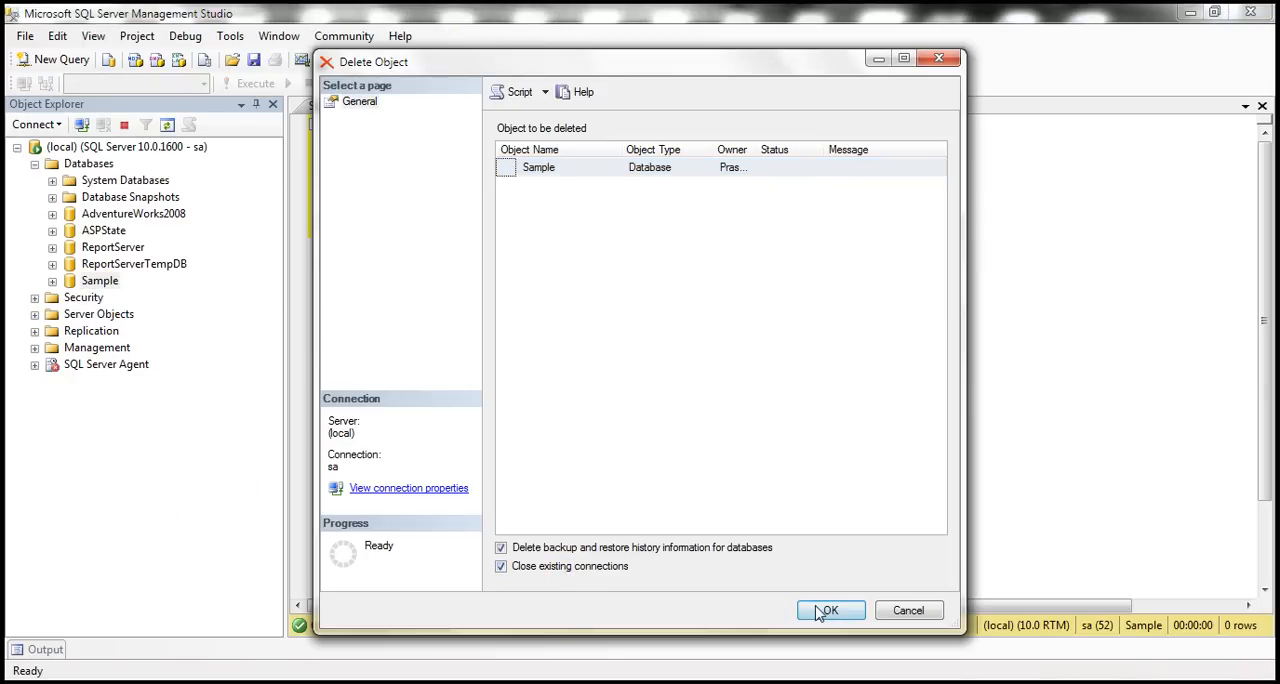
left_click(828, 612)
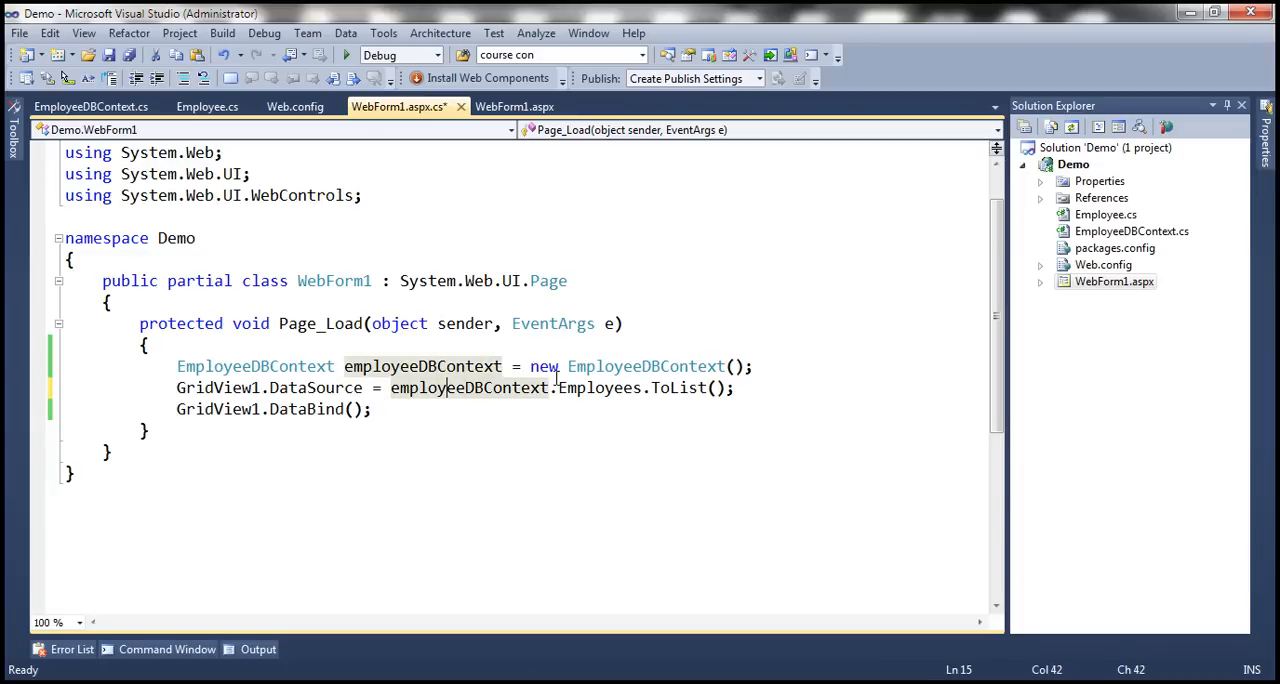
- Select the connectionStrings block in Web.config, then return to the EmployeeDBContext code file
left_click(1104, 264)
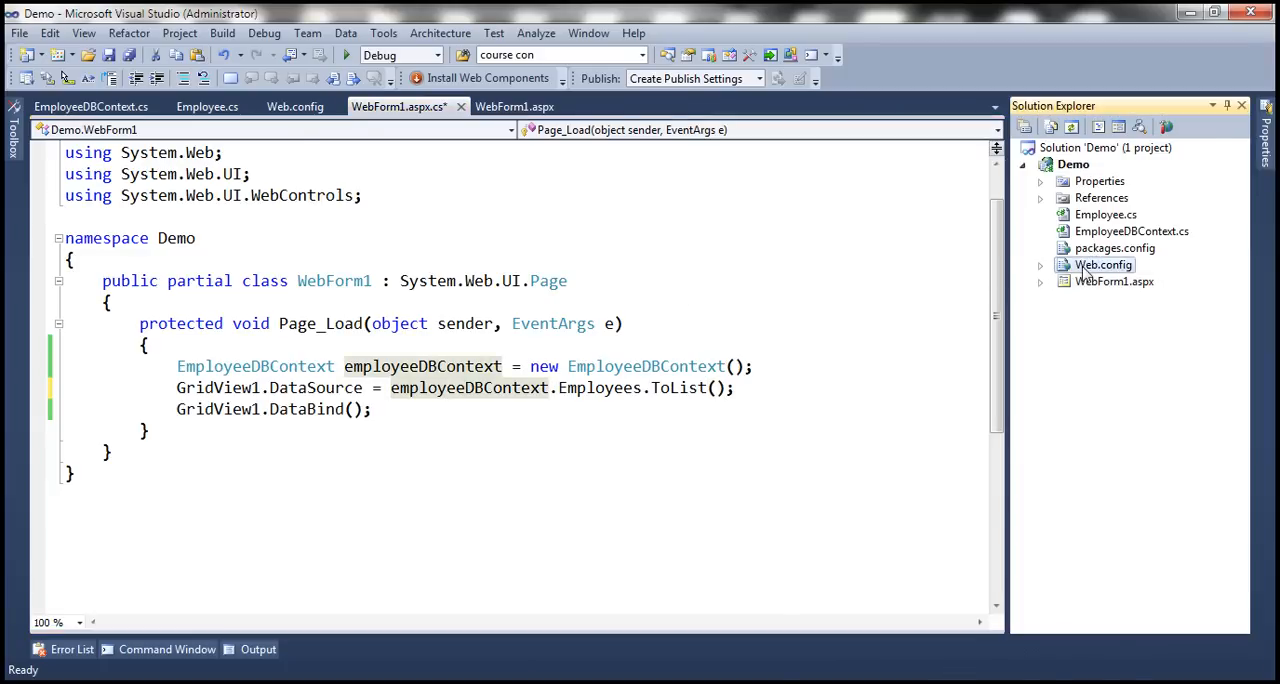
left_click(294, 106)
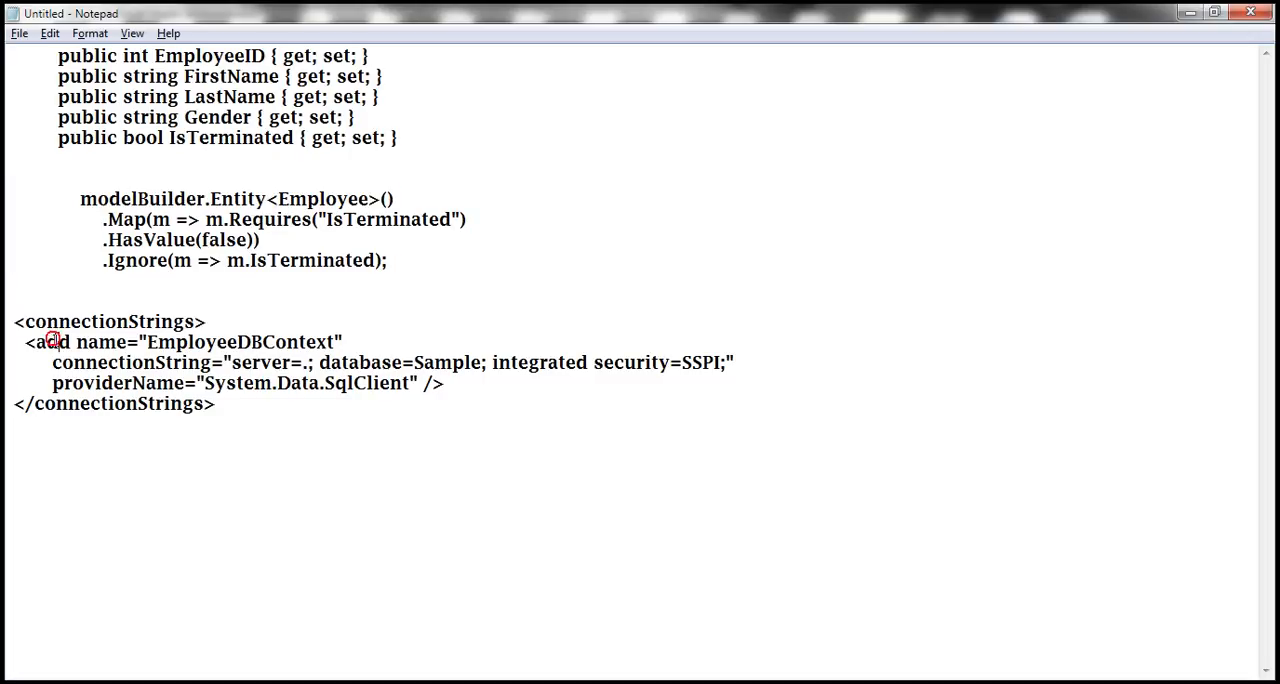
left_click_drag(28, 340, 444, 384)
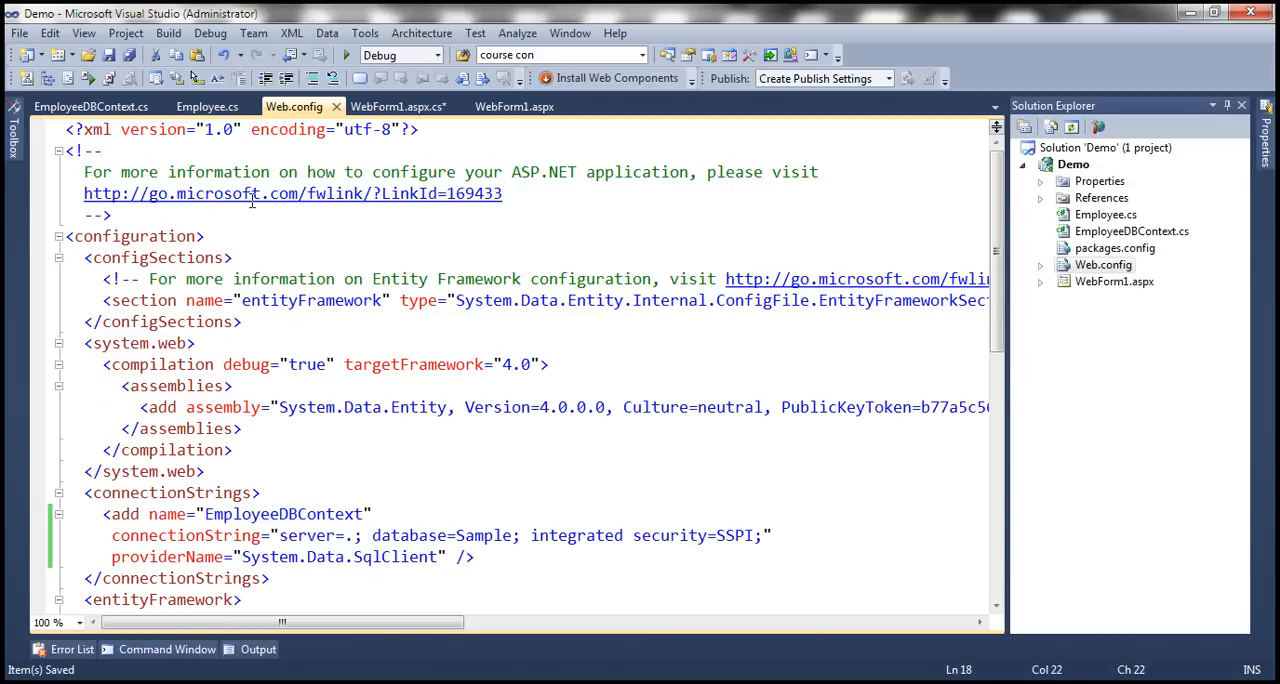
left_click(90, 106)
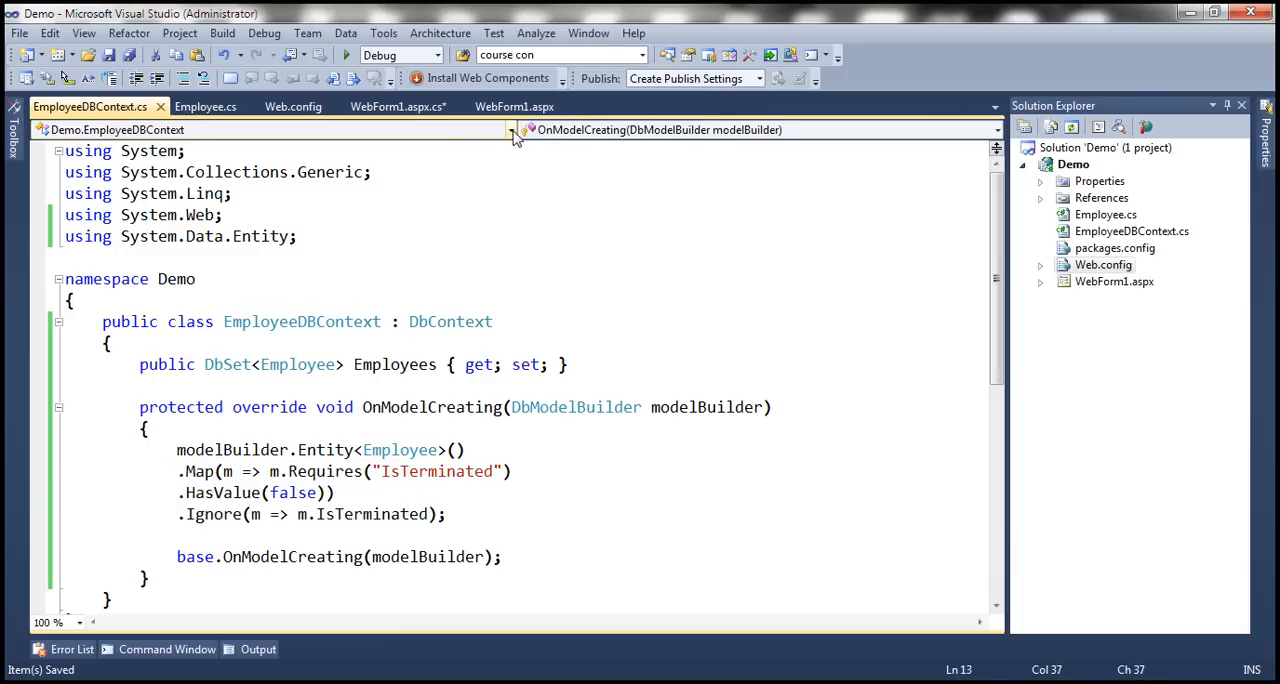
left_click(396, 106)
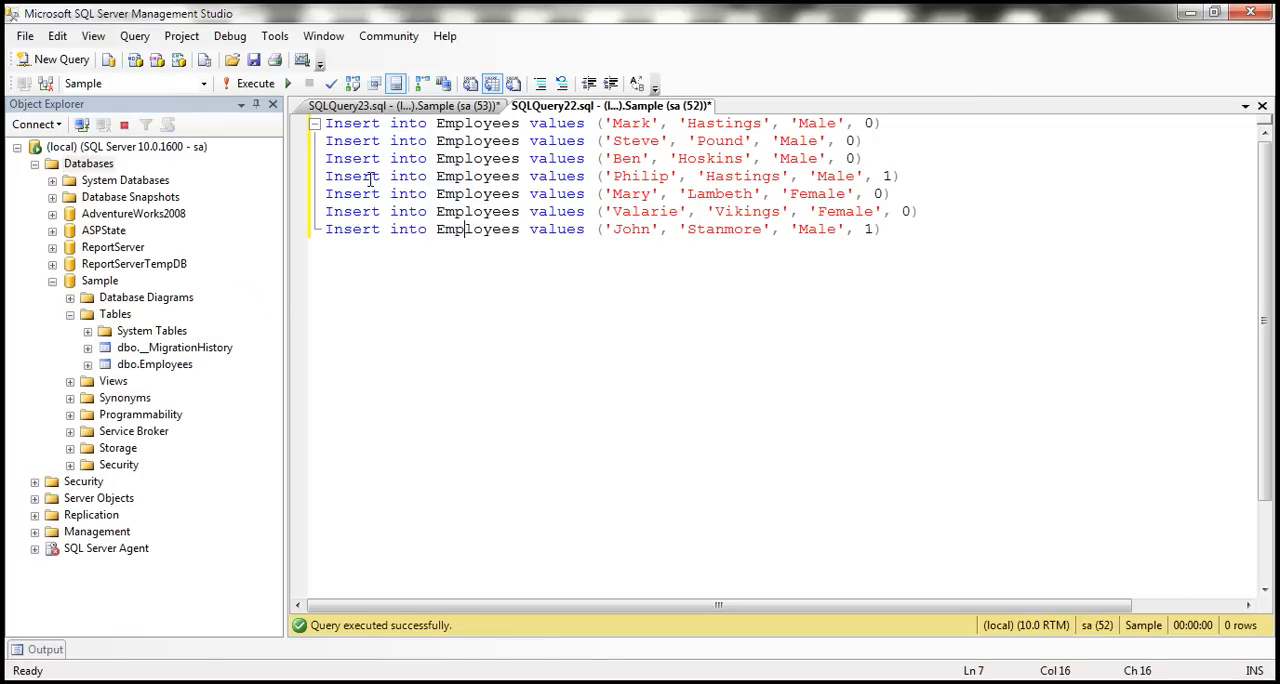
- Execute the employee insert statements script against the Sample database
left_click(256, 84)
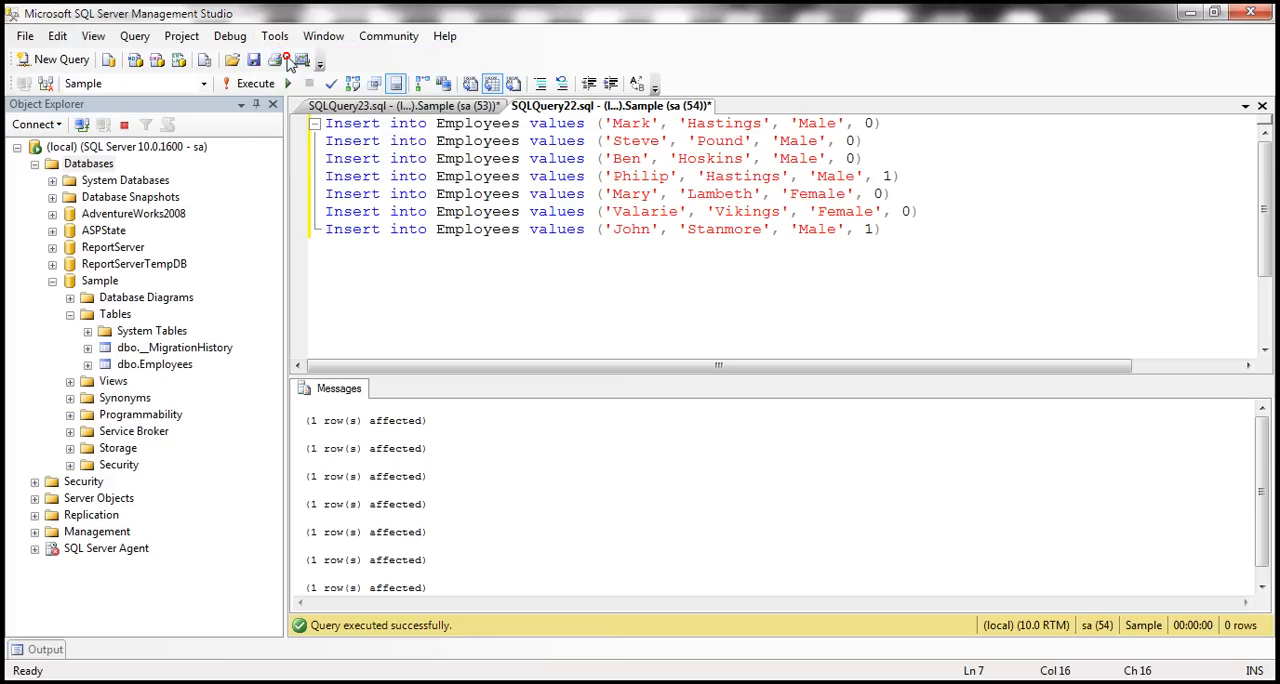
left_click(284, 60)
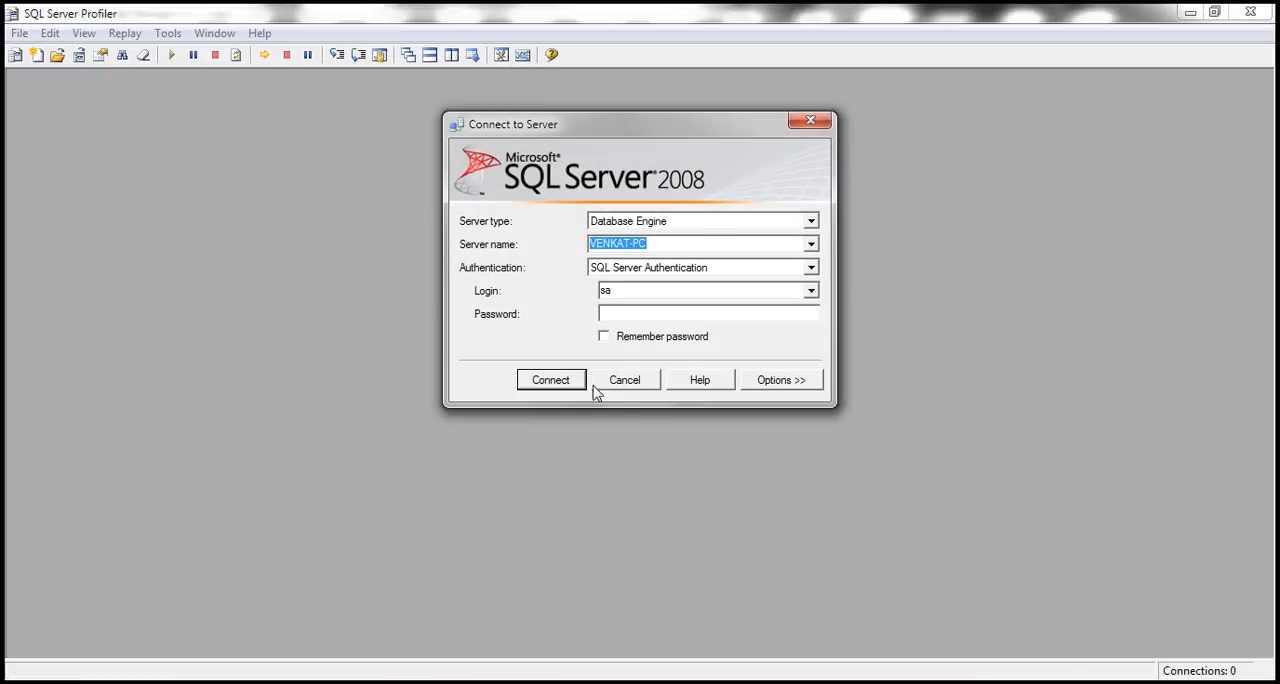
- Connect with Windows Authentication to the local server and run the trace
left_click(704, 268)
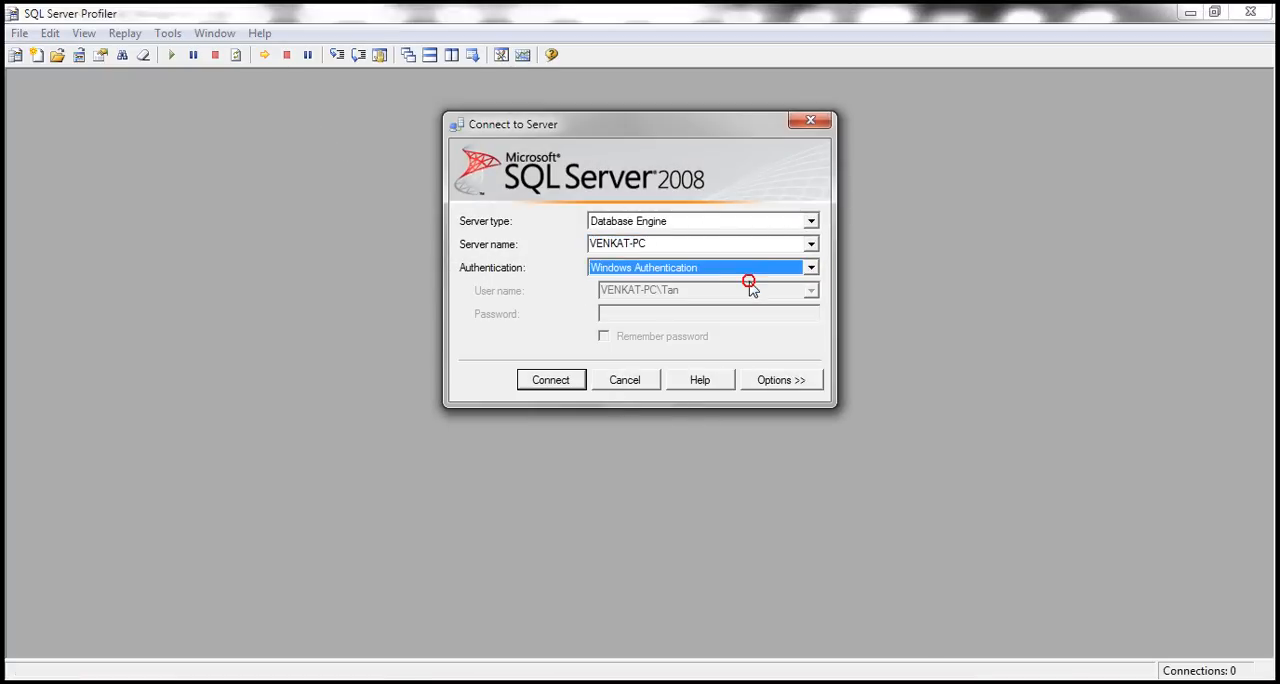
left_click(550, 380)
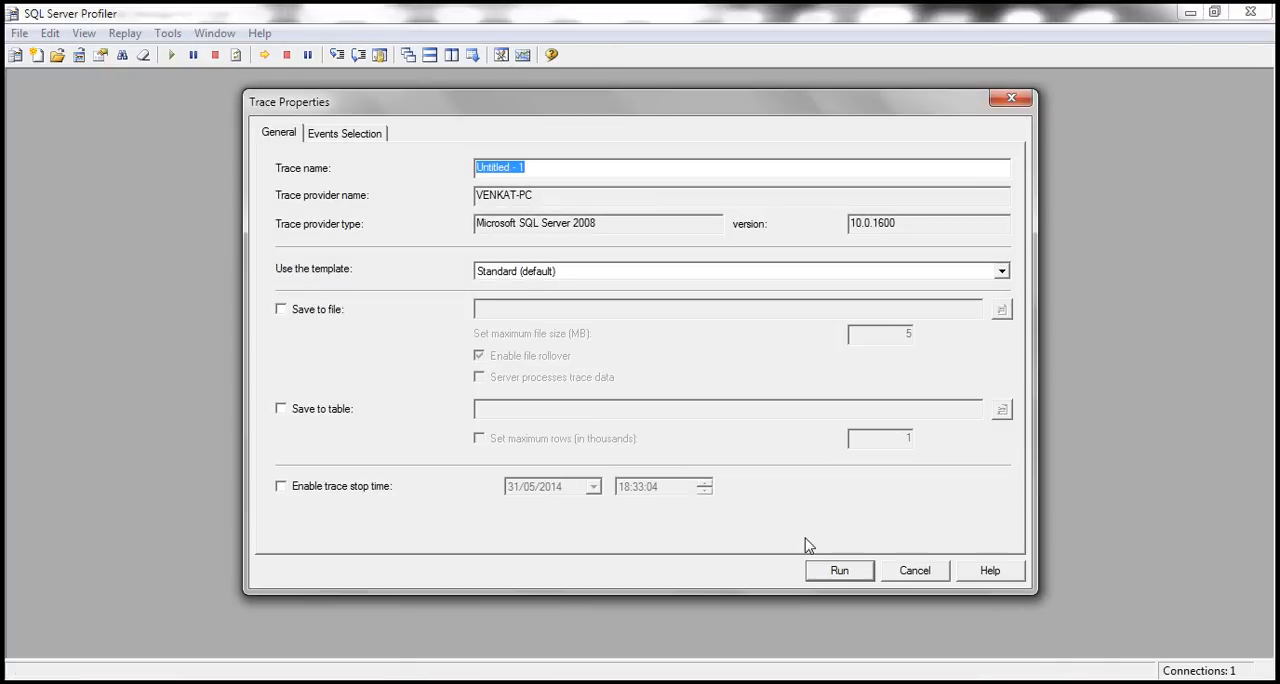
left_click(840, 570)
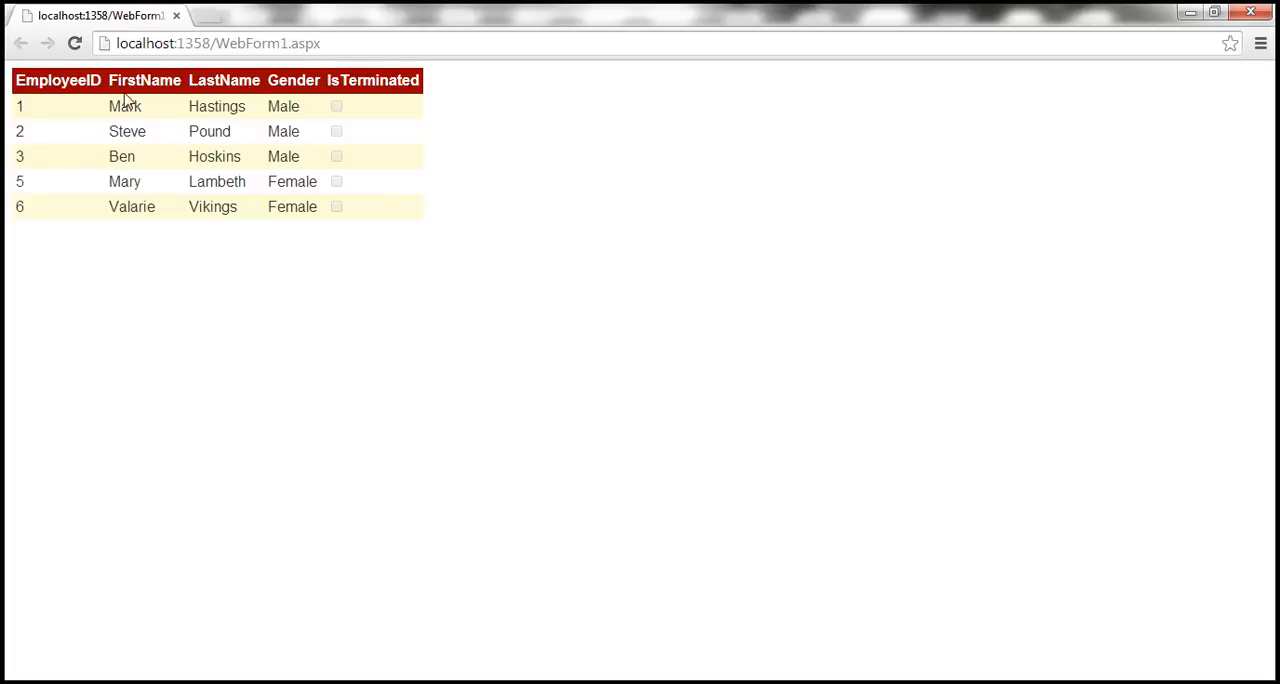
mouse_move(280, 136)
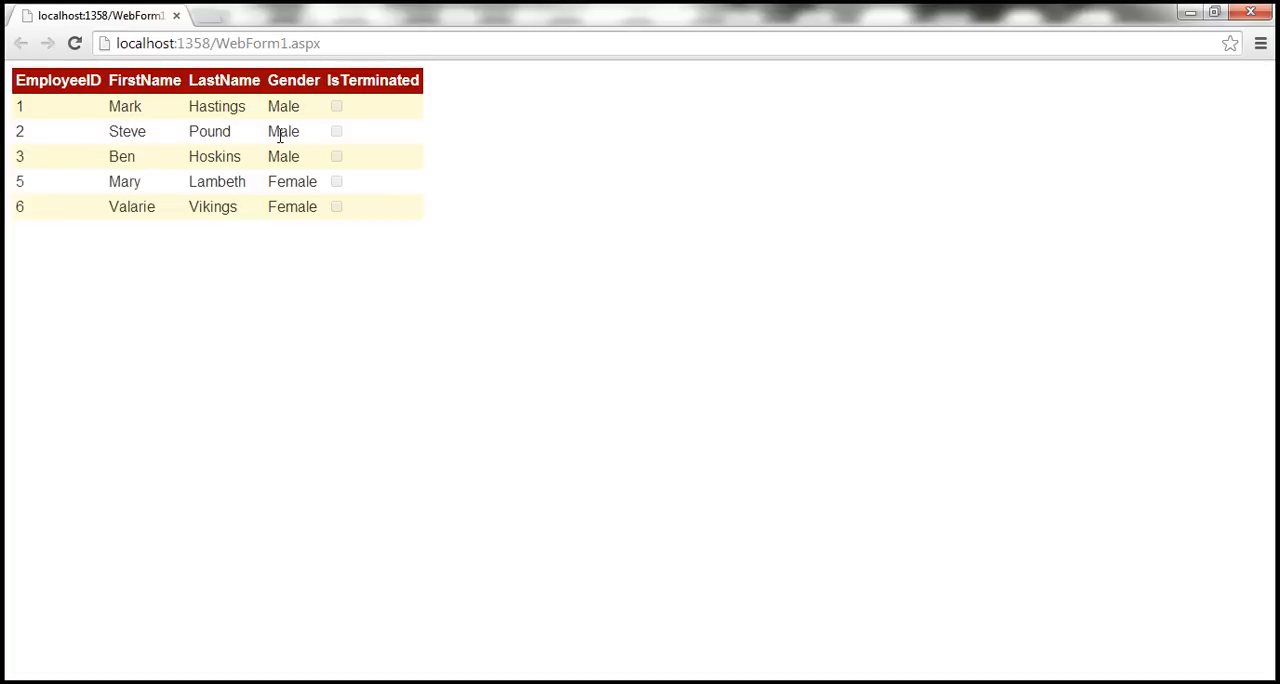
mouse_move(252, 136)
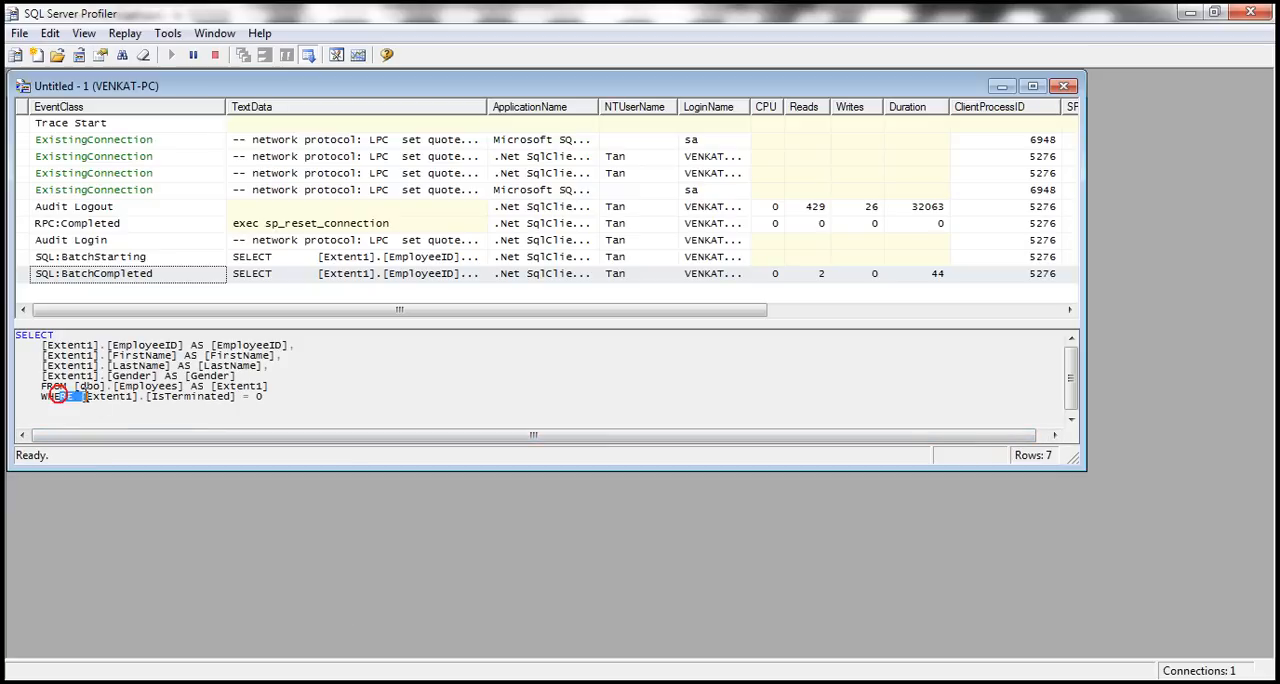
- Select the WHERE [Extent1].[IsTerminated] = 0 line in the captured query text
left_click_drag(60, 396, 264, 396)
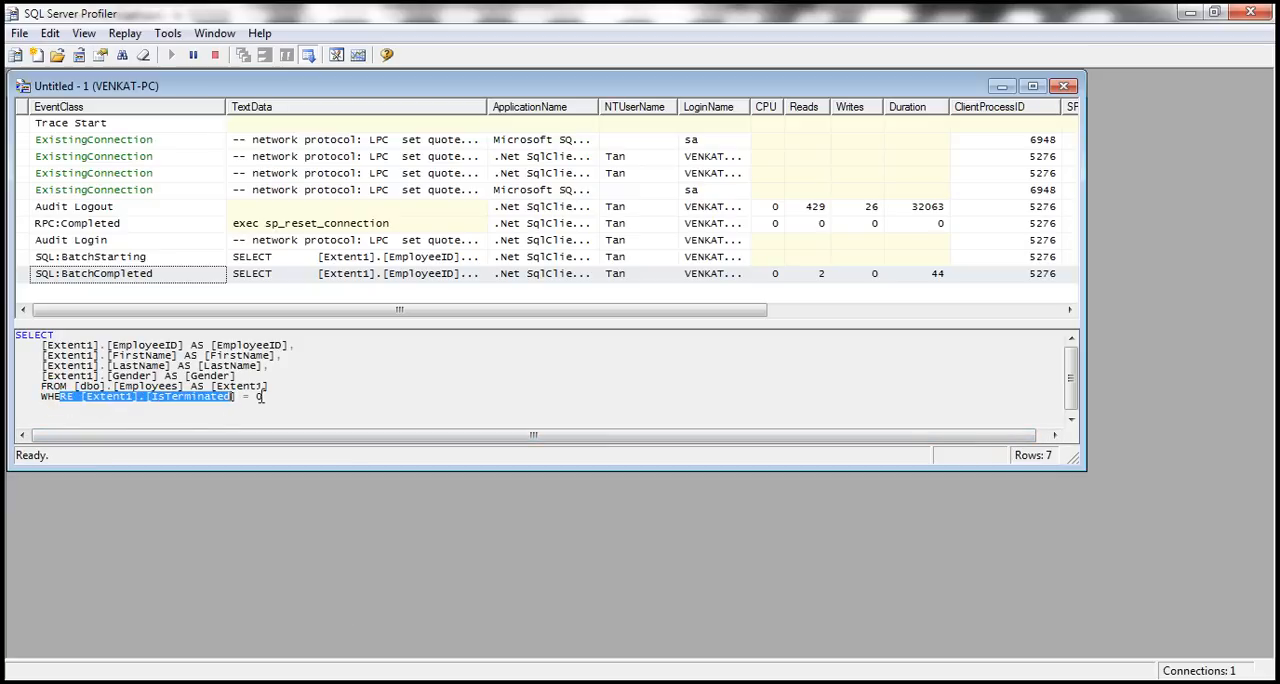